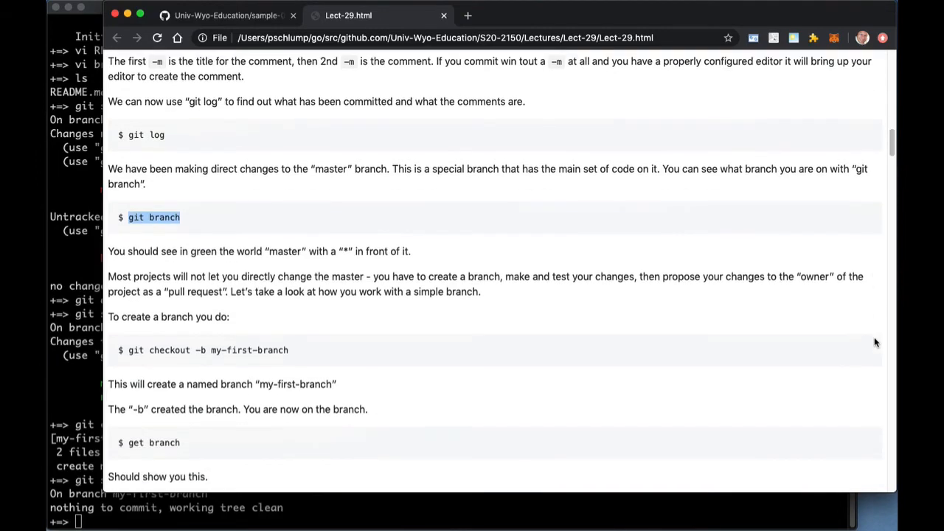
# Step: Check out master, list its single README.md and print its original demo lines
pyautogui.scroll(-3)
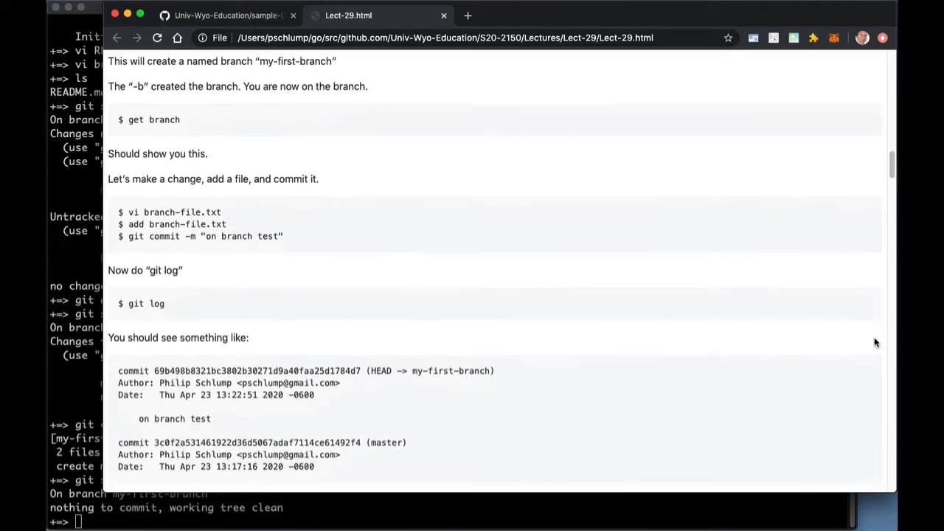
pyautogui.scroll(-3)
pyautogui.write('ls')
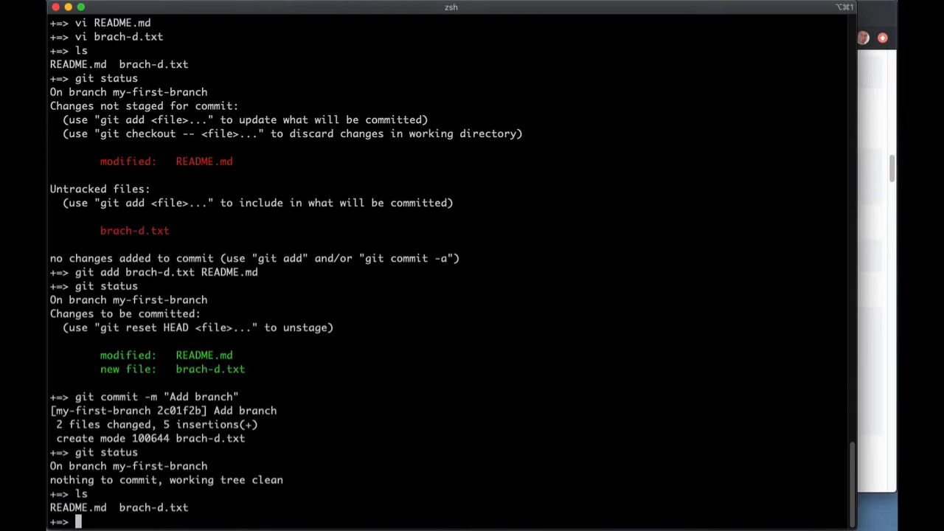
pyautogui.write('git branch')
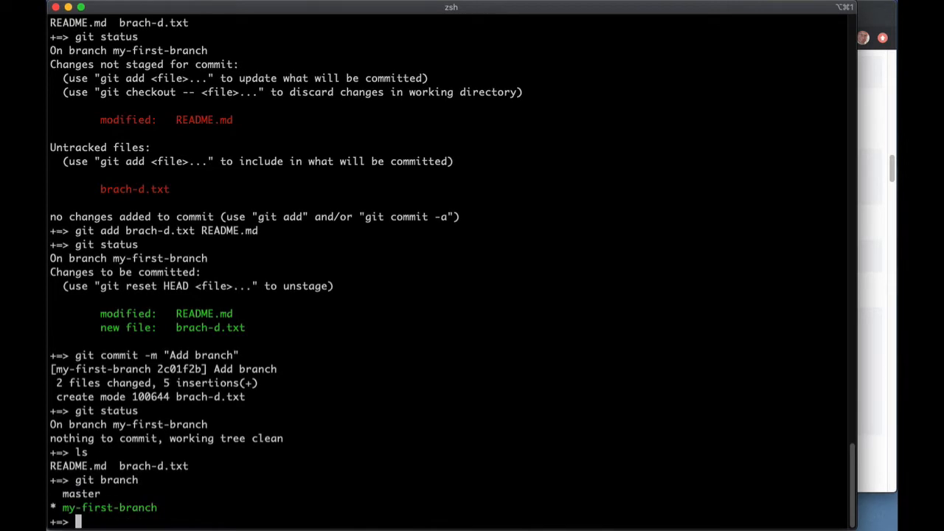
pyautogui.write('gitc')
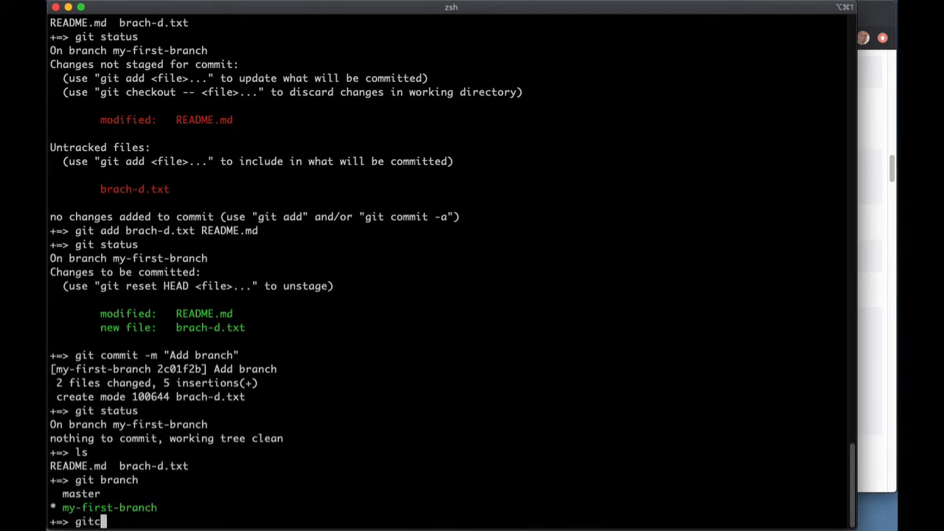
pyautogui.write('heckout master')
pyautogui.write('ls')
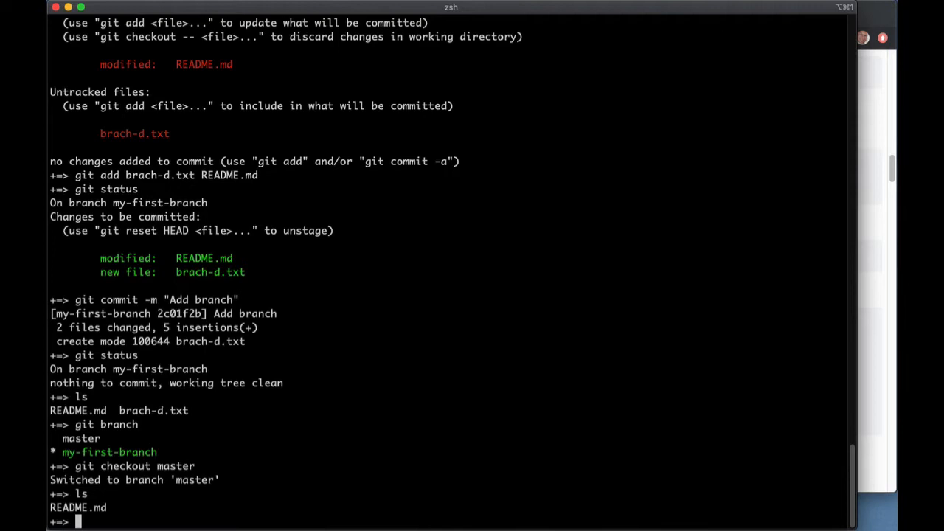
pyautogui.write('cat README.md')
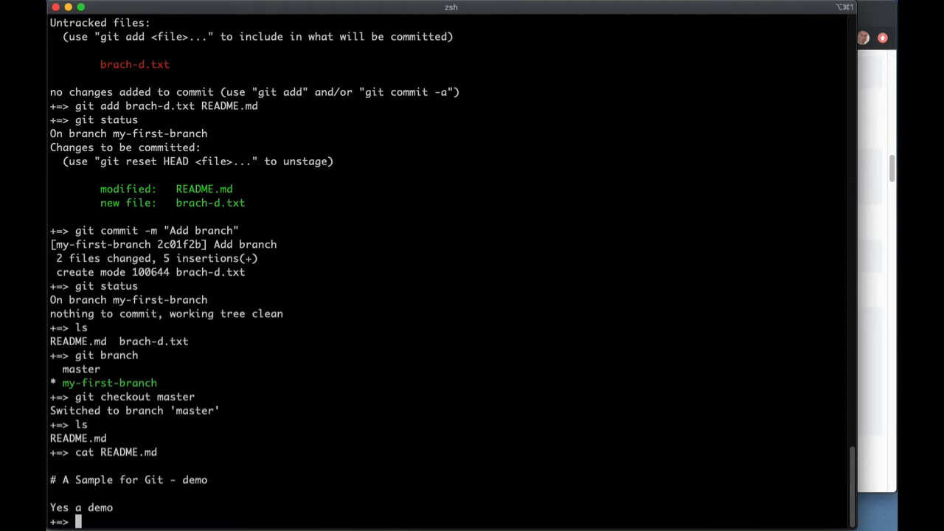
pyautogui.write('got')
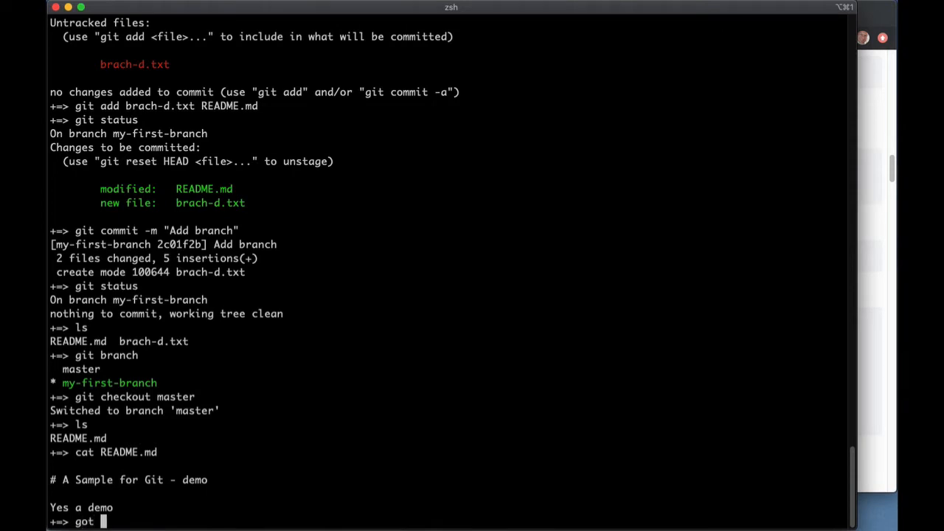
# Step: Retype the git command and abandon a mistaken 'git checkout branch-d'
pyautogui.press('BackSpace')
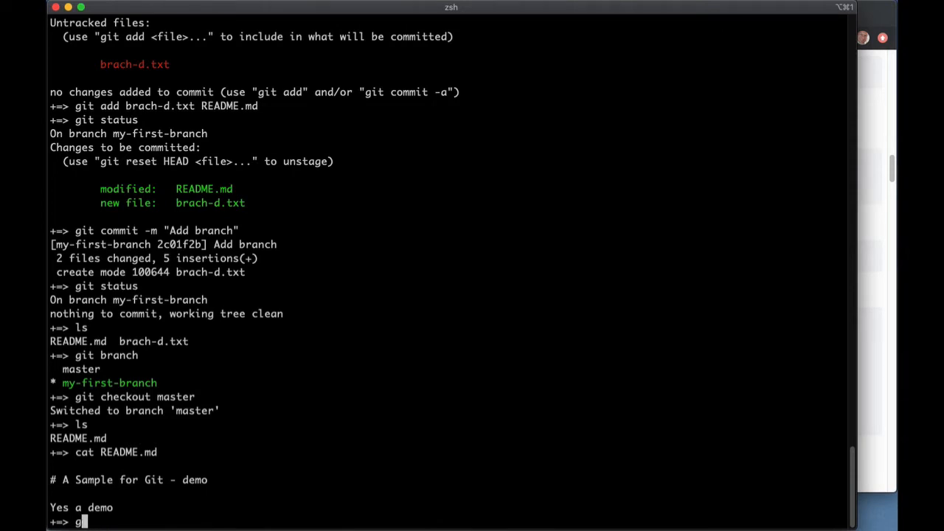
pyautogui.write('o')
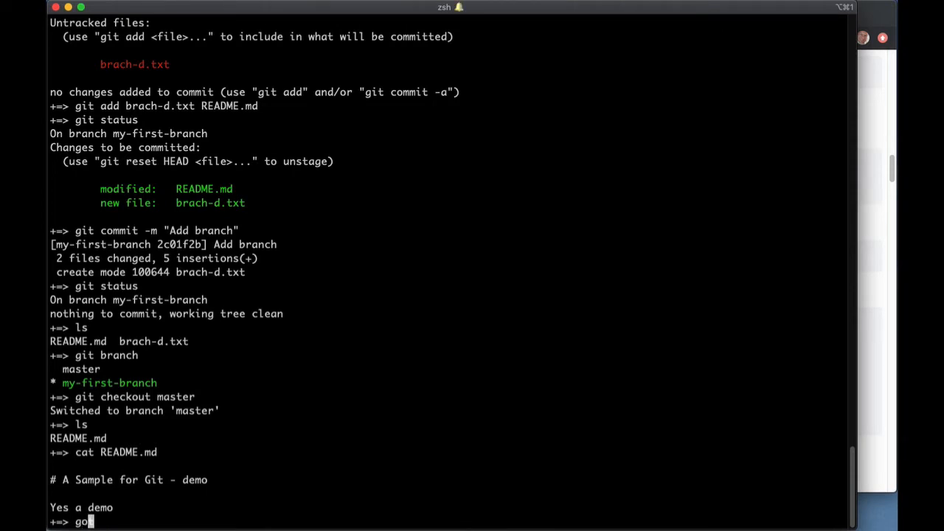
pyautogui.write('it')
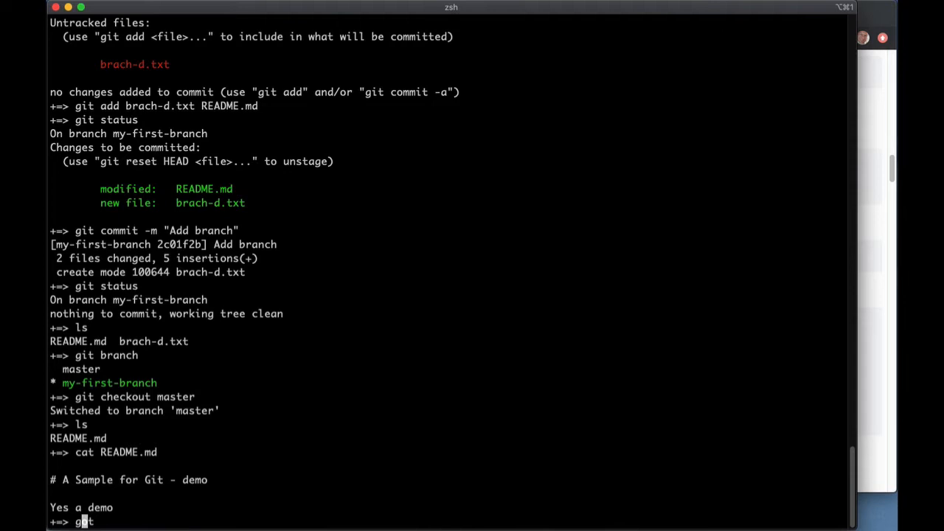
pyautogui.write('che')
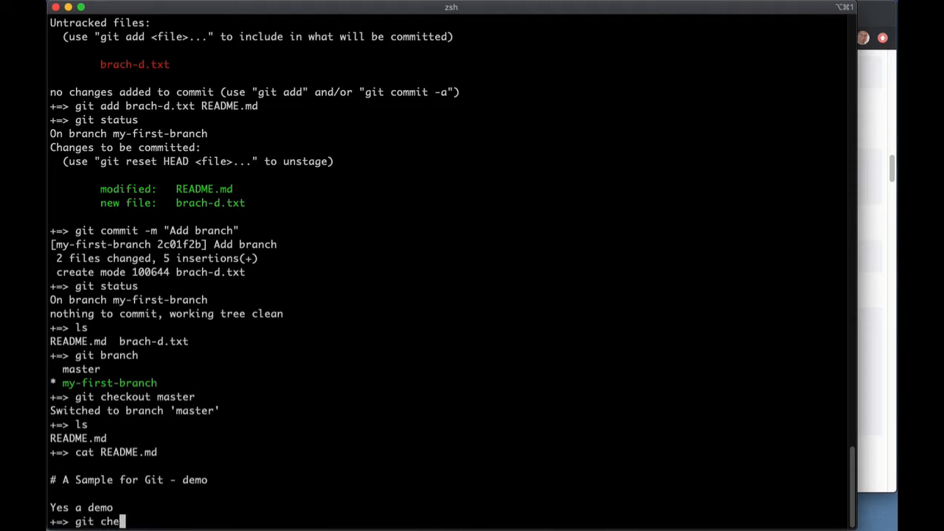
pyautogui.write('ckout')
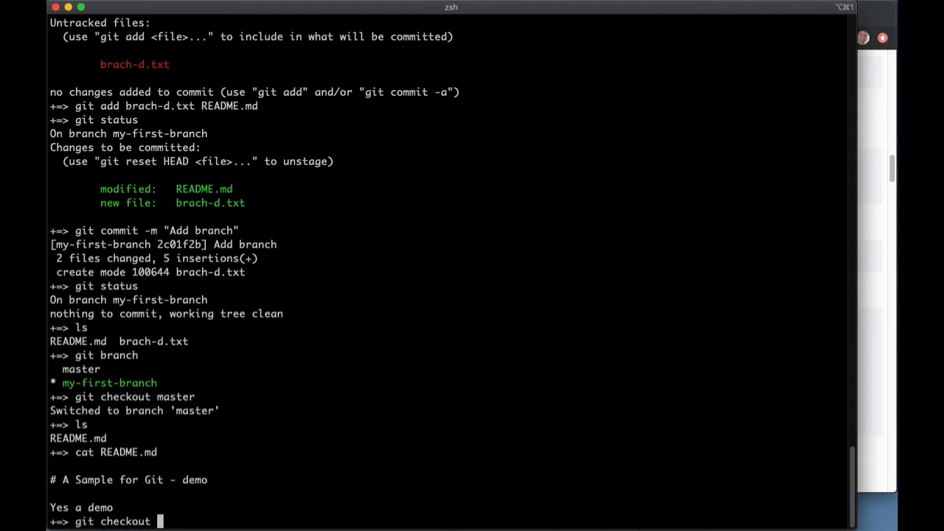
pyautogui.write('branch-d.')
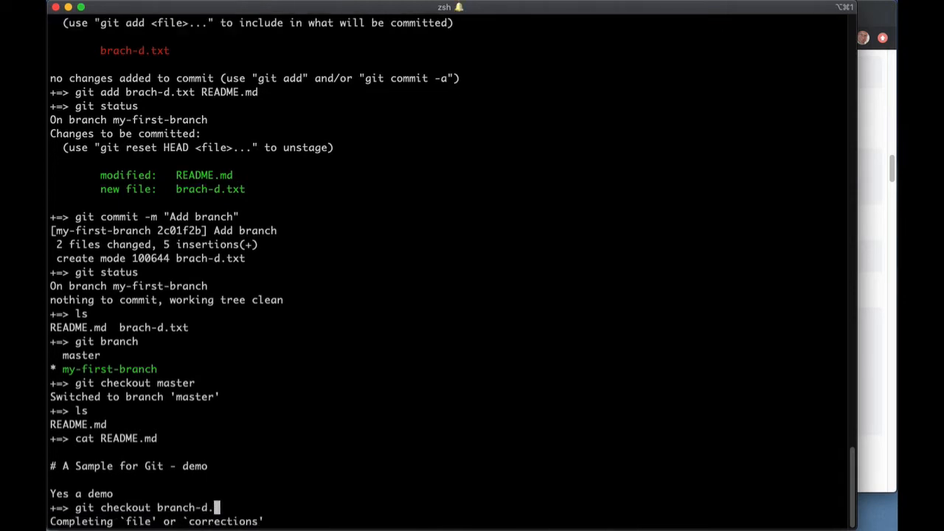
pyautogui.press('Backspace')
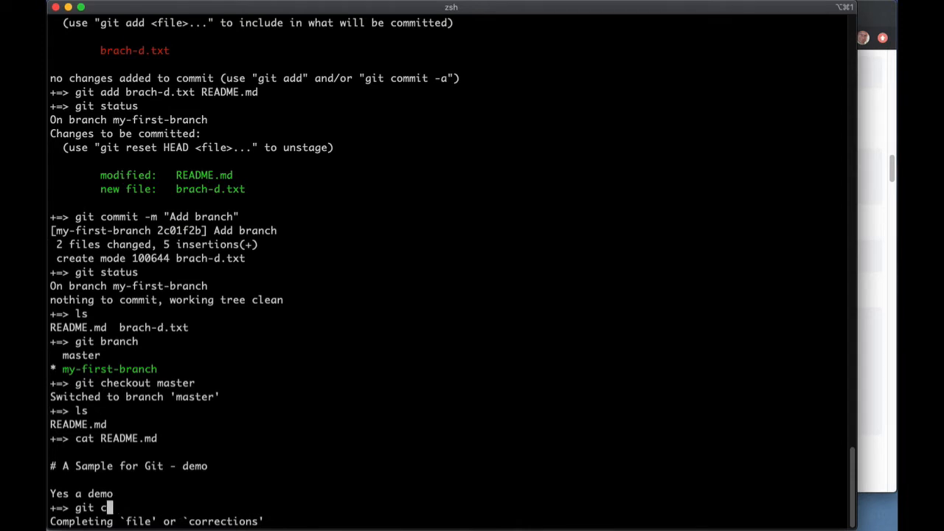
# Step: Check out my-first-branch, list its files and print README.md ending with 'Yes a branch'
pyautogui.write('branch')
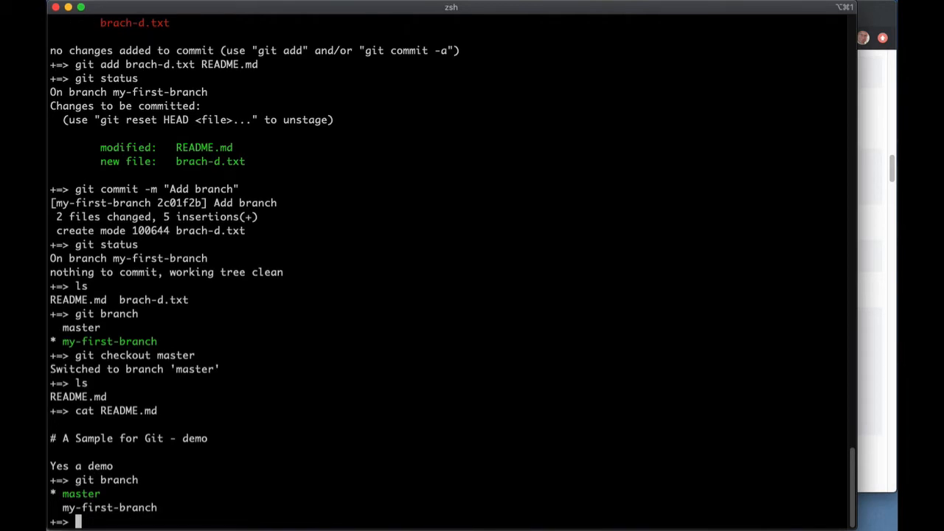
pyautogui.write('git checkout my-first-branch')
pyautogui.write('ls')
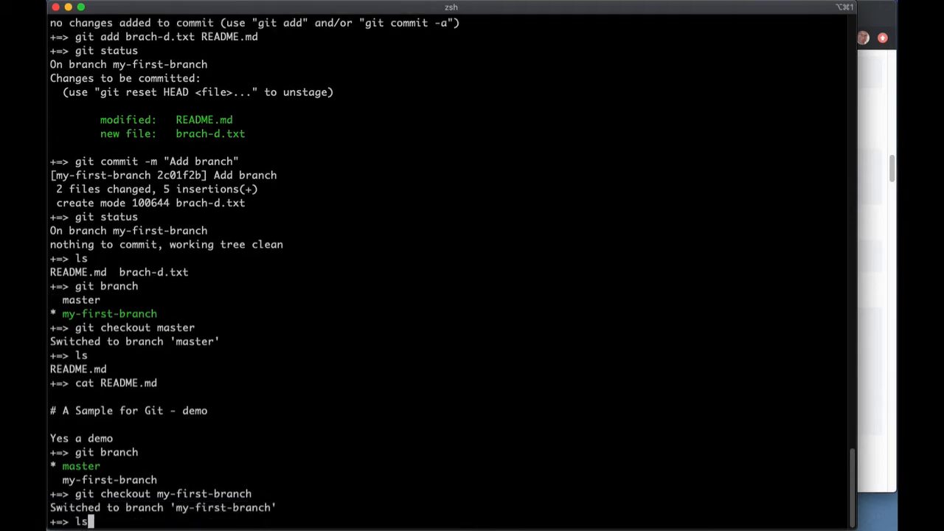
pyautogui.press('Return')
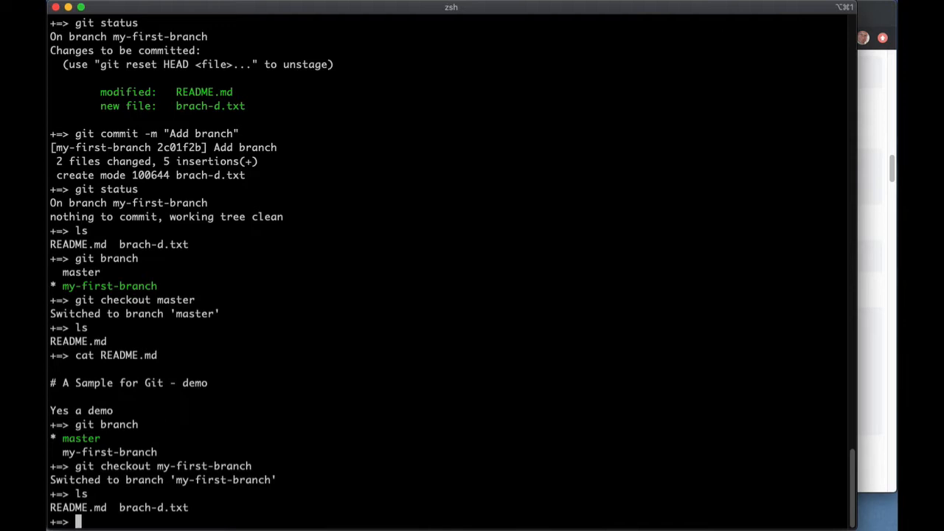
pyautogui.write('cat README.md')
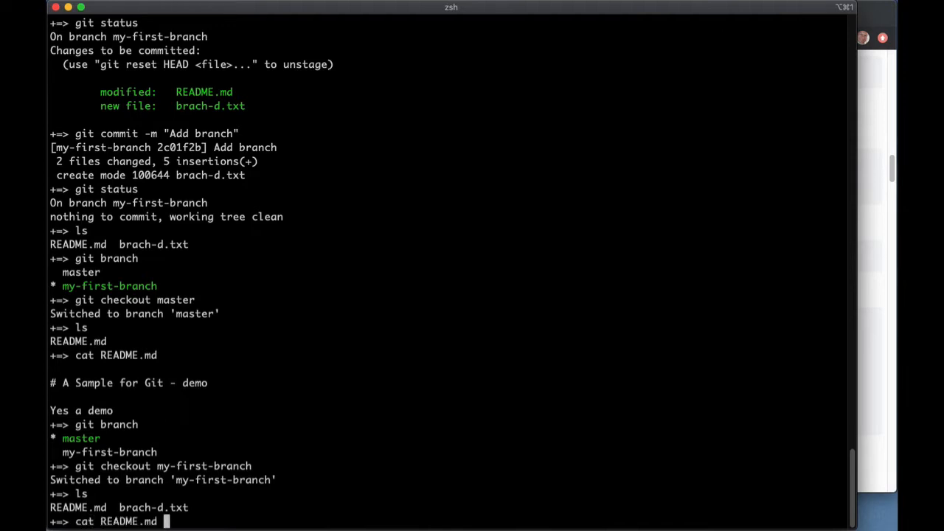
pyautogui.press('Return')
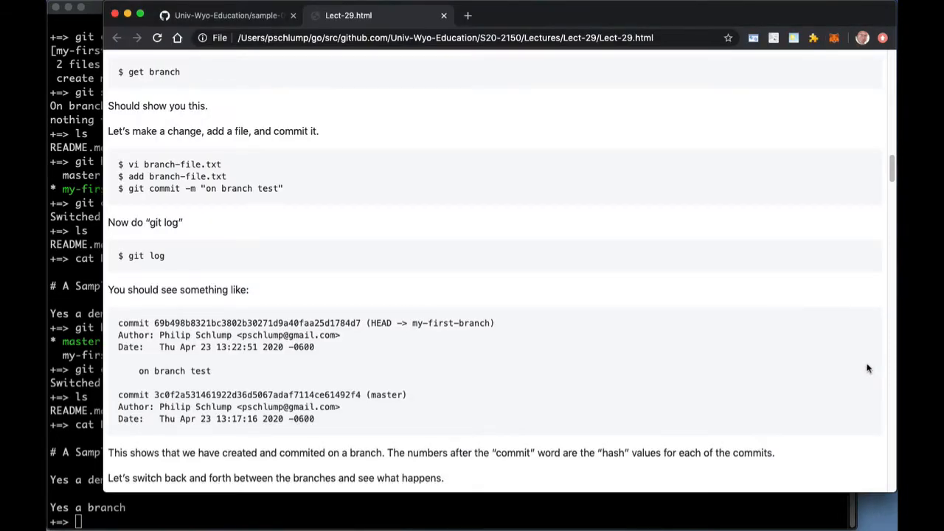
pyautogui.moveTo(859, 369)
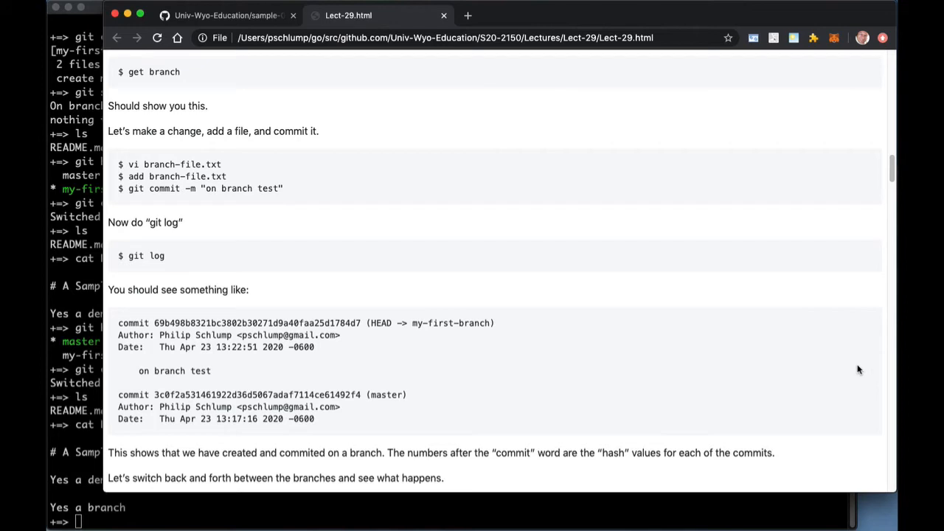
pyautogui.moveTo(826, 372)
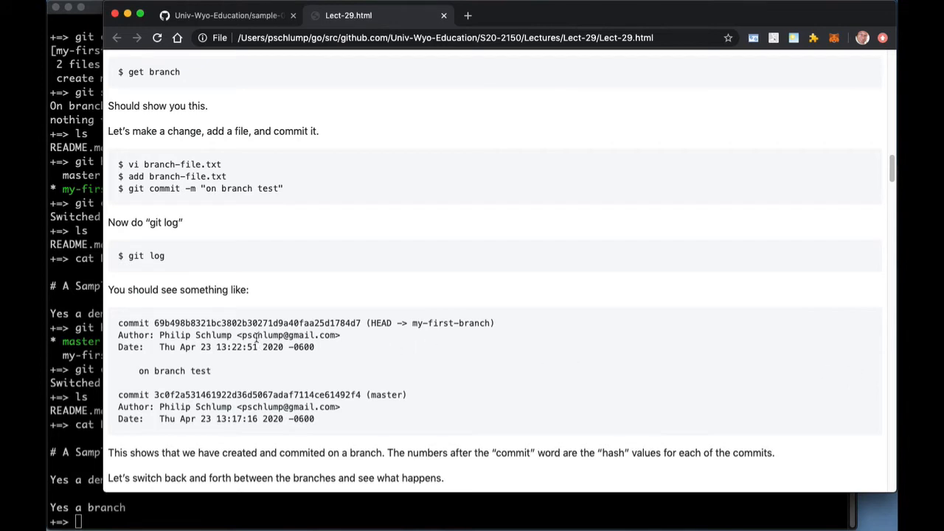
pyautogui.scroll(-3)
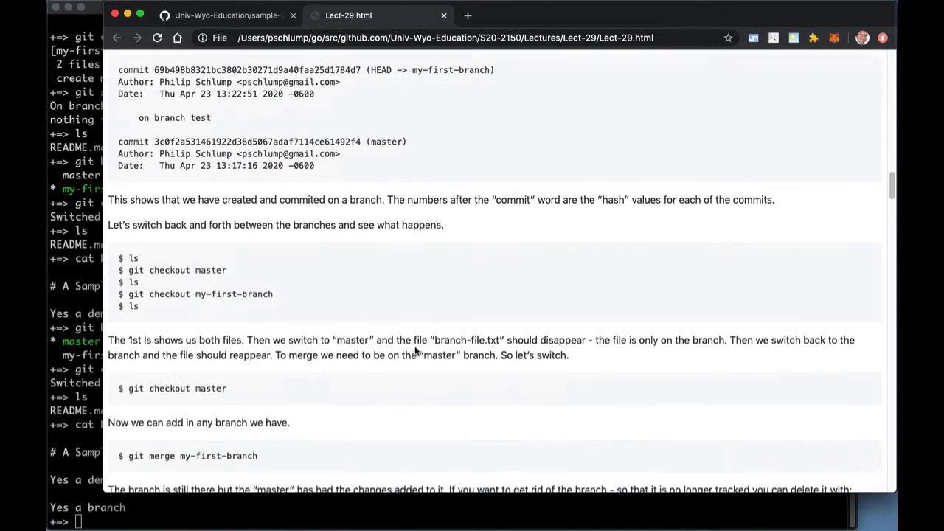
pyautogui.scroll(-3)
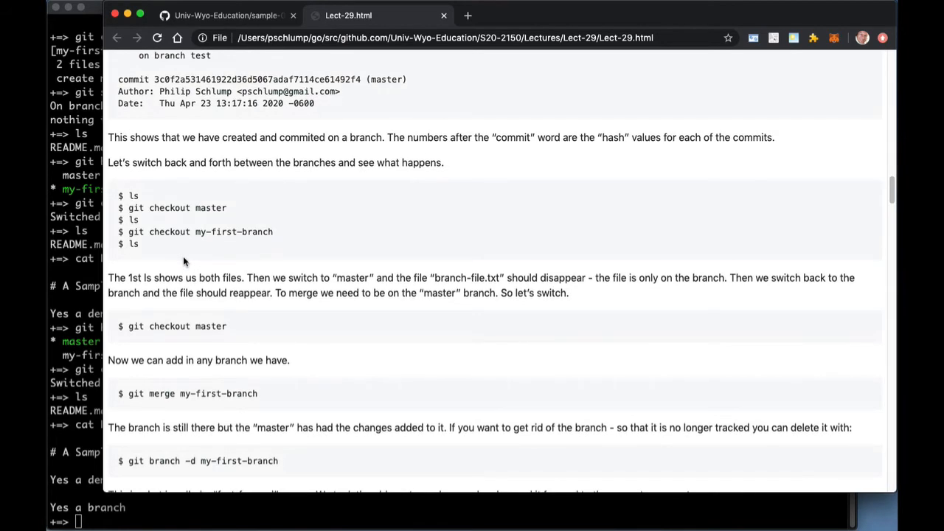
pyautogui.scroll(-3)
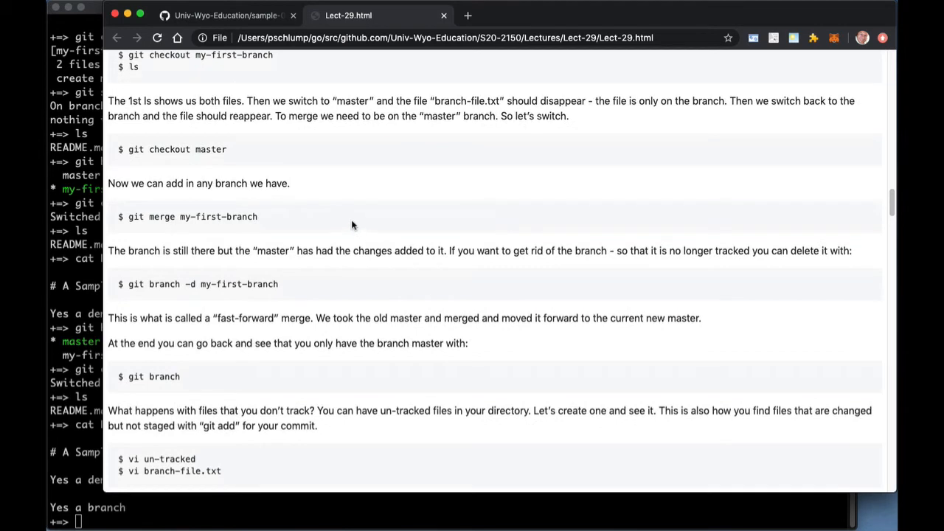
pyautogui.moveTo(351, 224)
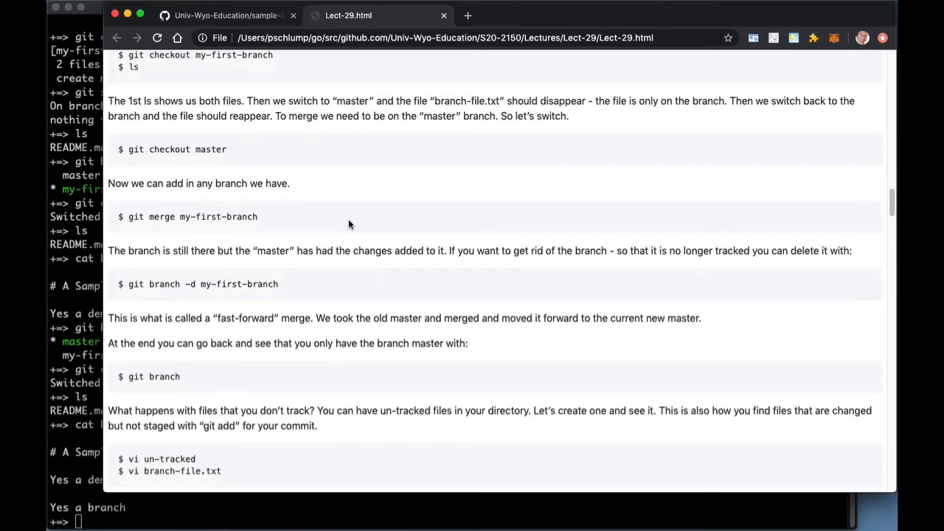
pyautogui.scroll(-3)
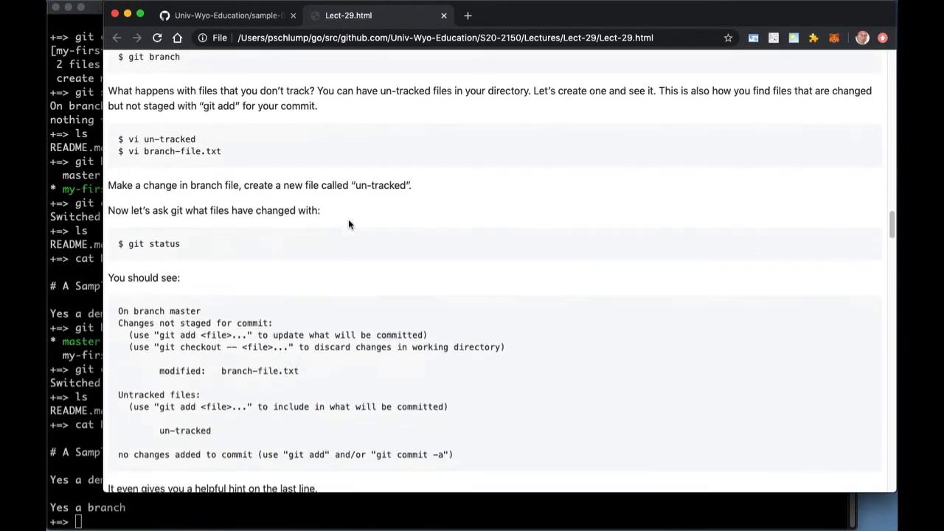
pyautogui.scroll(-3)
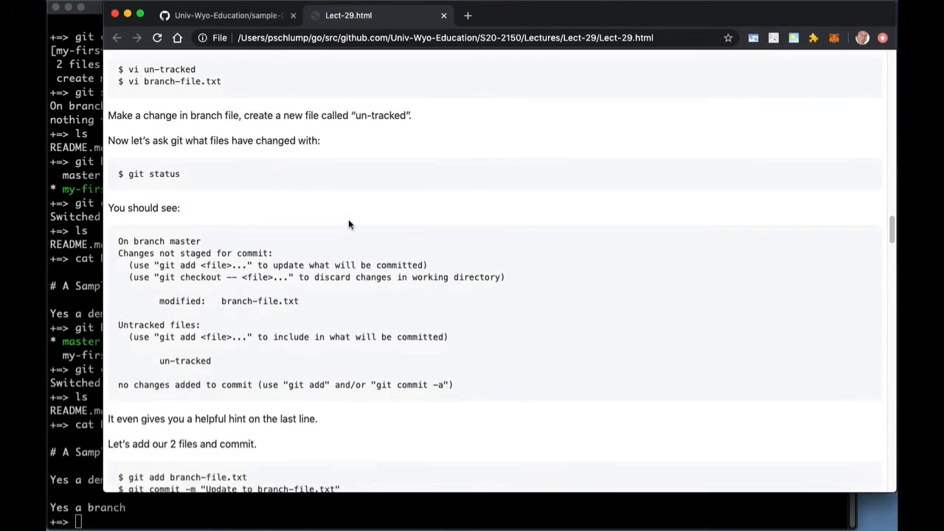
pyautogui.moveTo(119, 325)
pyautogui.write('ls')
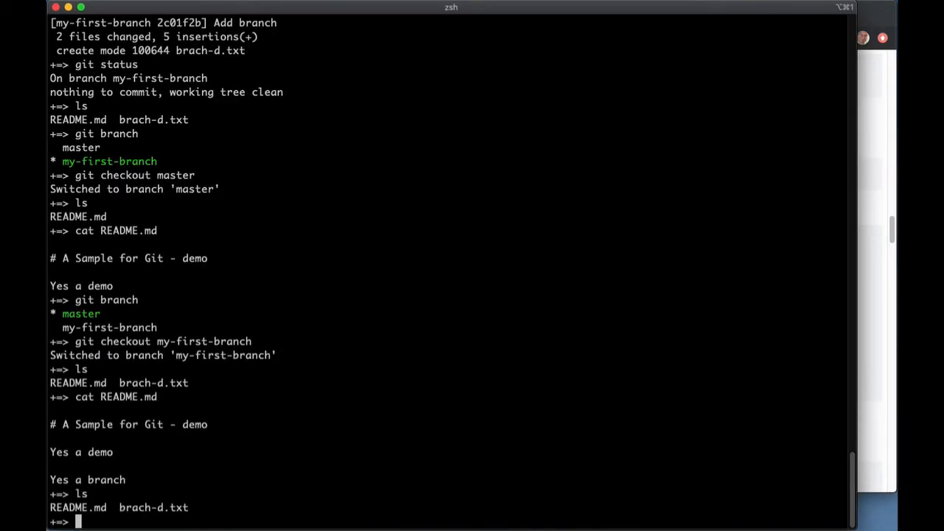
# Step: Create file un-tracked in vi with 'I am an untracked...' text and run git status
pyautogui.write('vi un-tracked')
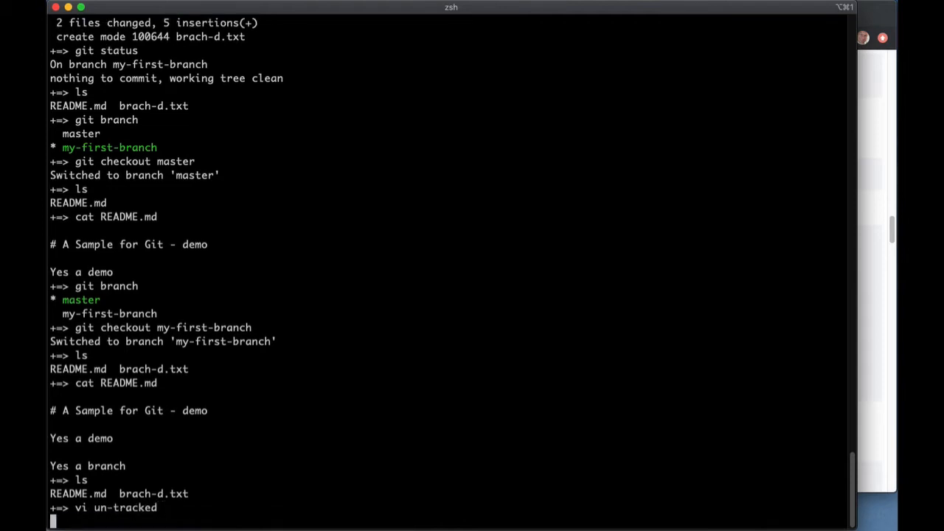
pyautogui.write('I am an')
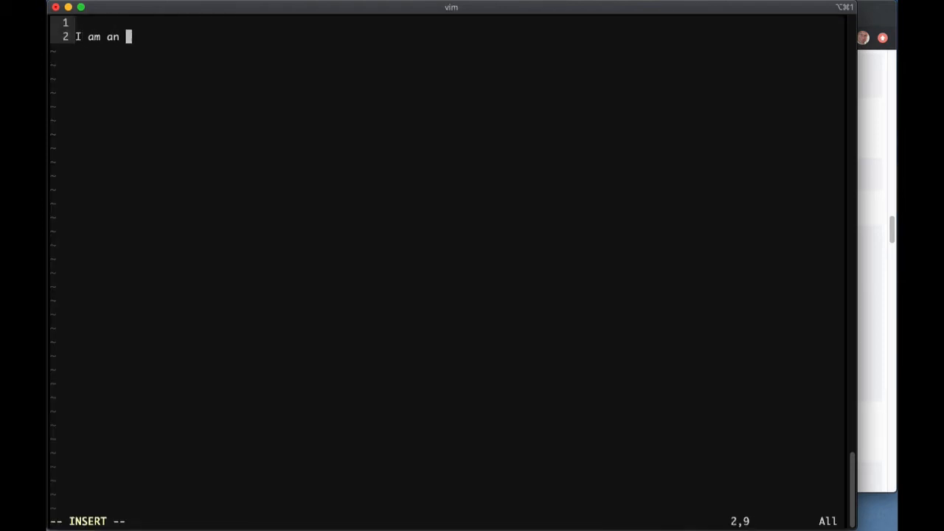
pyautogui.write('untracke')
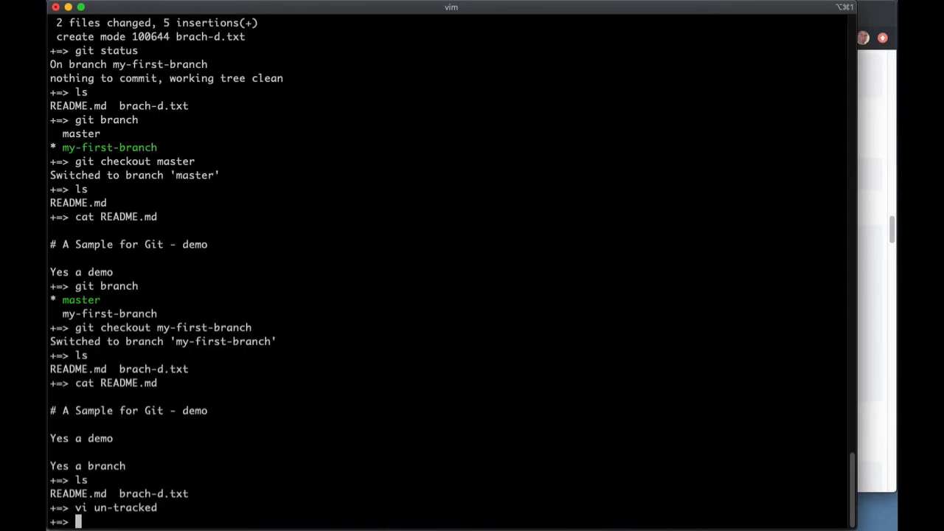
pyautogui.write('git st')
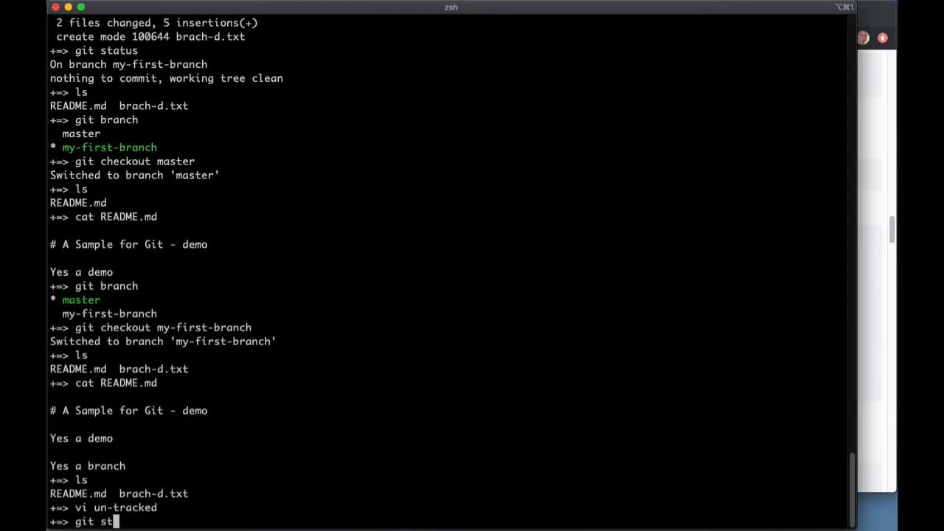
pyautogui.press('Return')
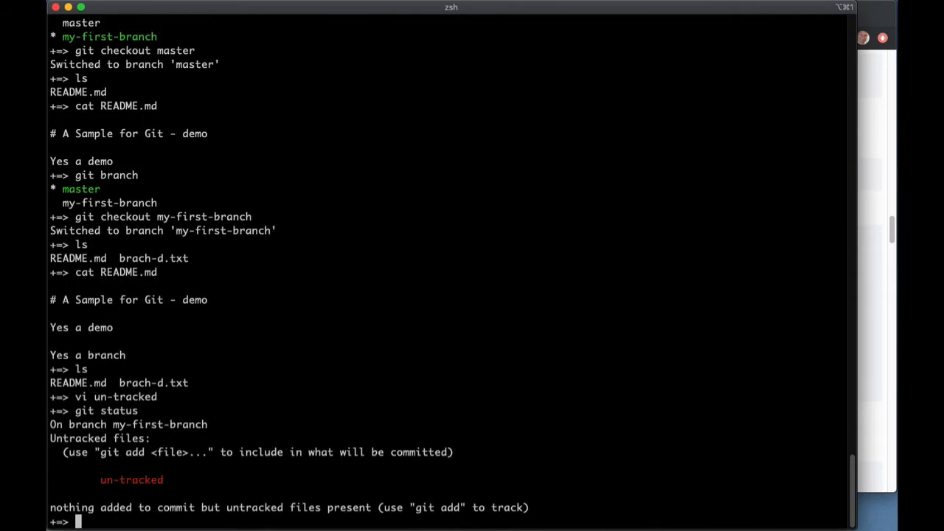
# Step: Check out master, list files, then return to my-first-branch to confirm un-tracked persists
pyautogui.write('git')
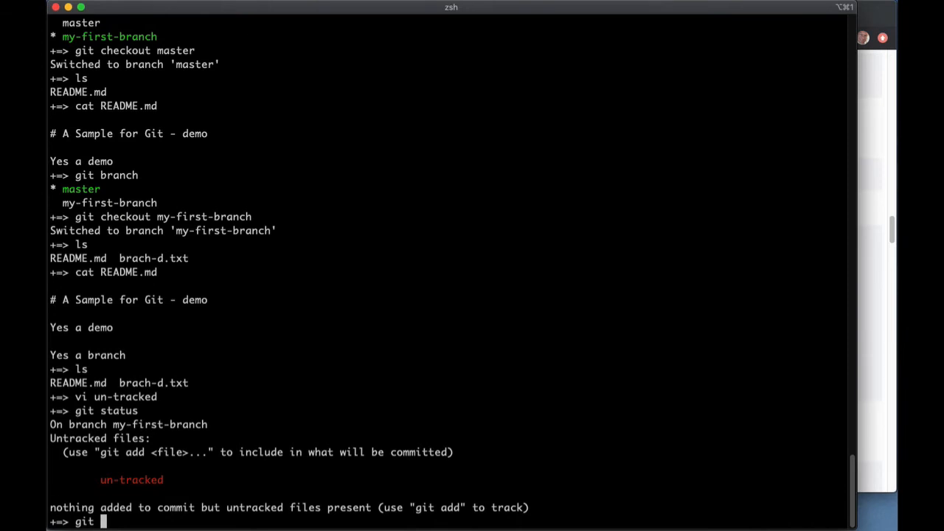
pyautogui.write('checkout master')
pyautogui.write('ls')
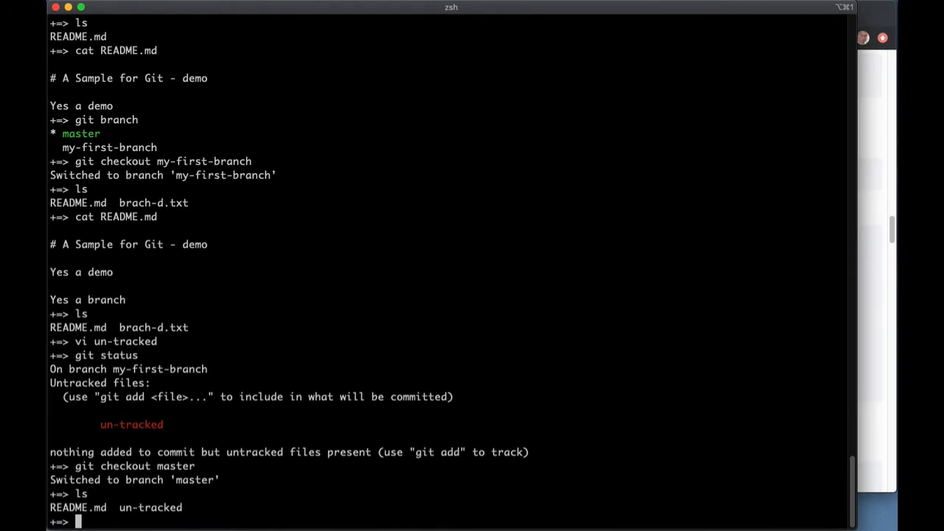
pyautogui.write('l')
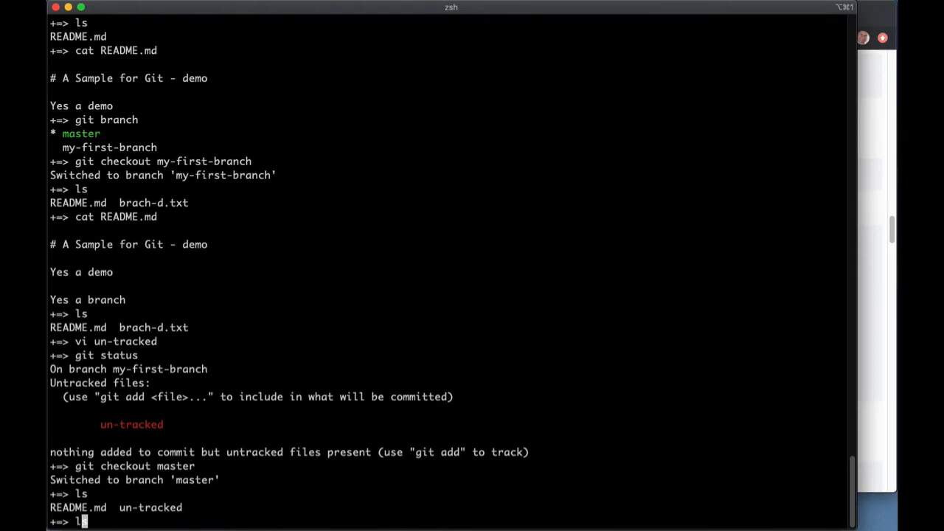
pyautogui.write('git checkout my-first-branch')
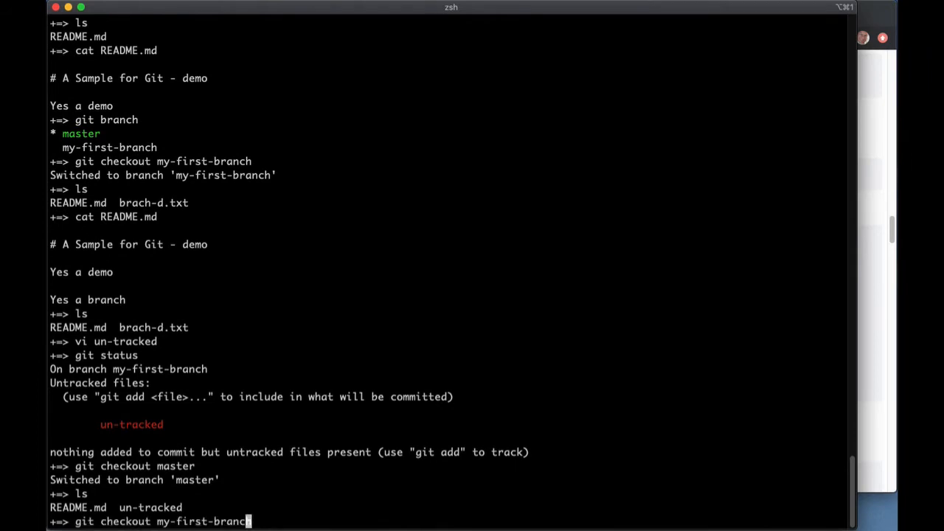
pyautogui.press('Return')
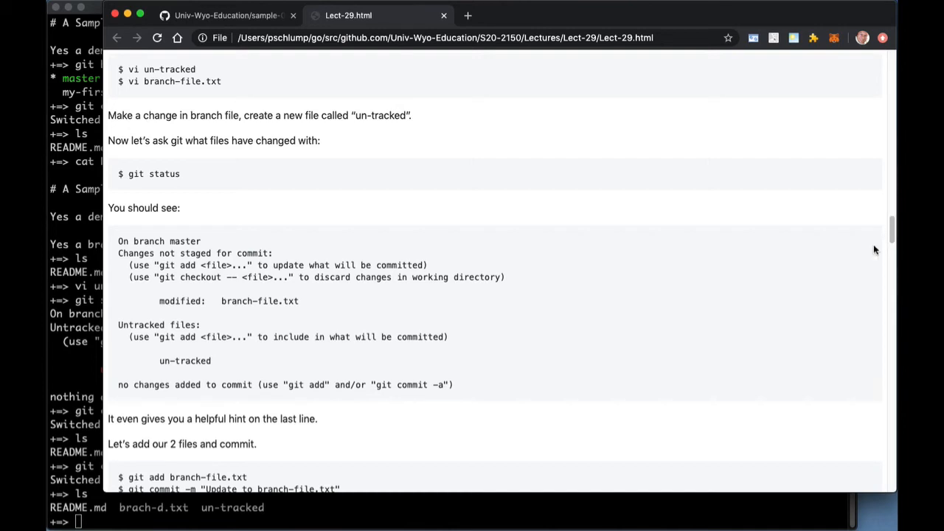
pyautogui.moveTo(265, 384)
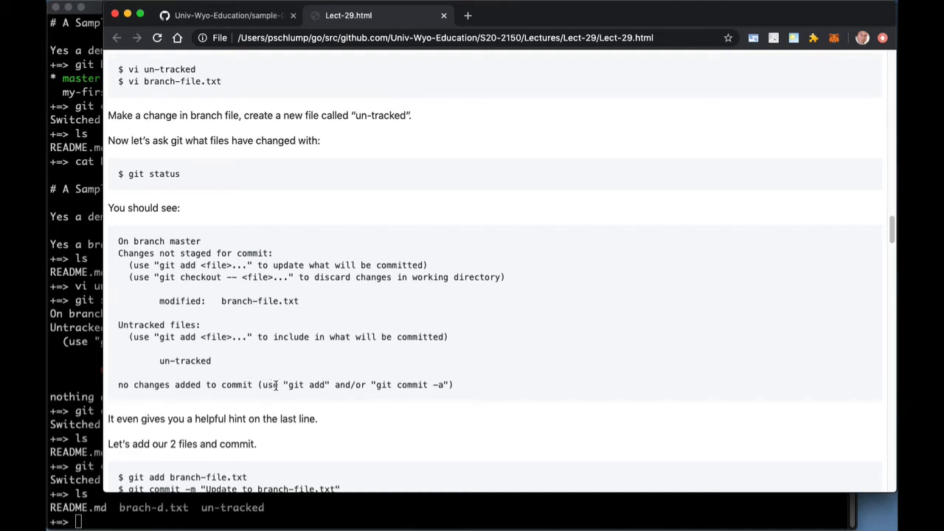
# Step: Select the 'git commit -a' hint and scroll the notes down to the github.com publishing section
pyautogui.doubleClick(304, 384)
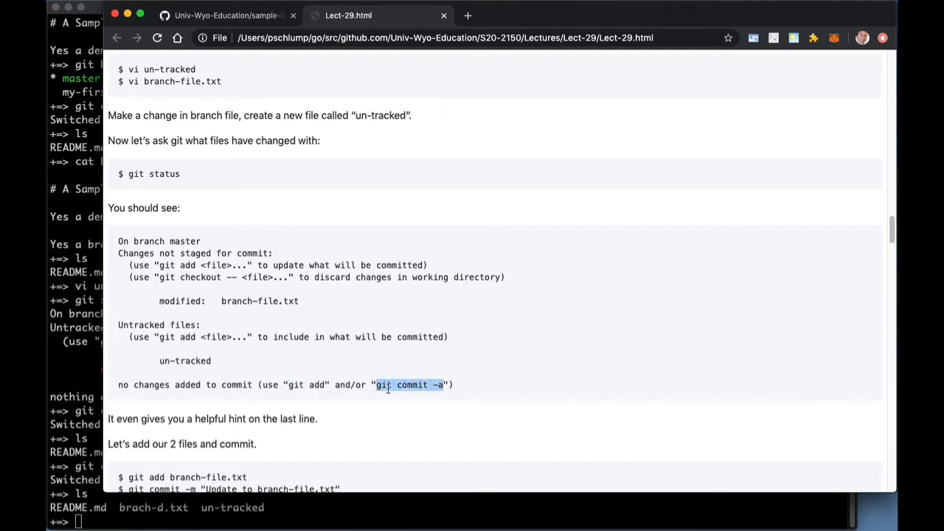
pyautogui.scroll(-3)
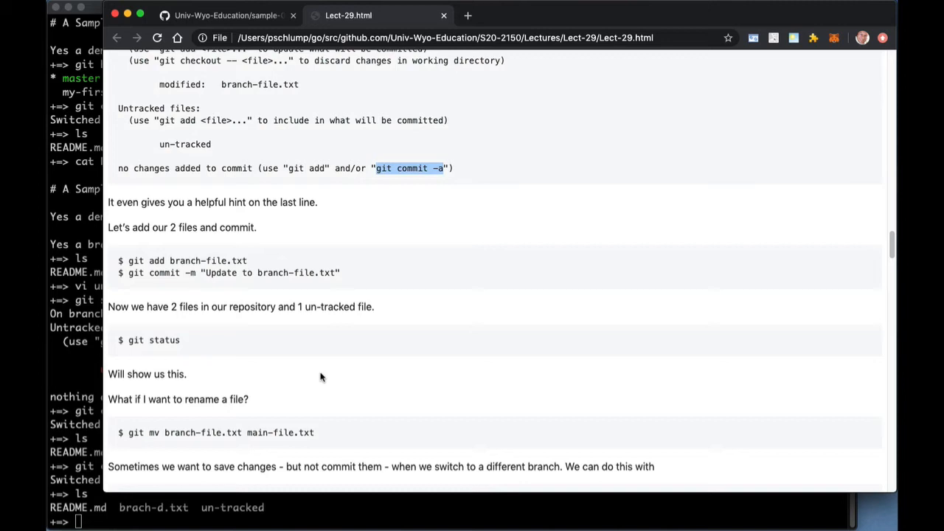
pyautogui.scroll(-3)
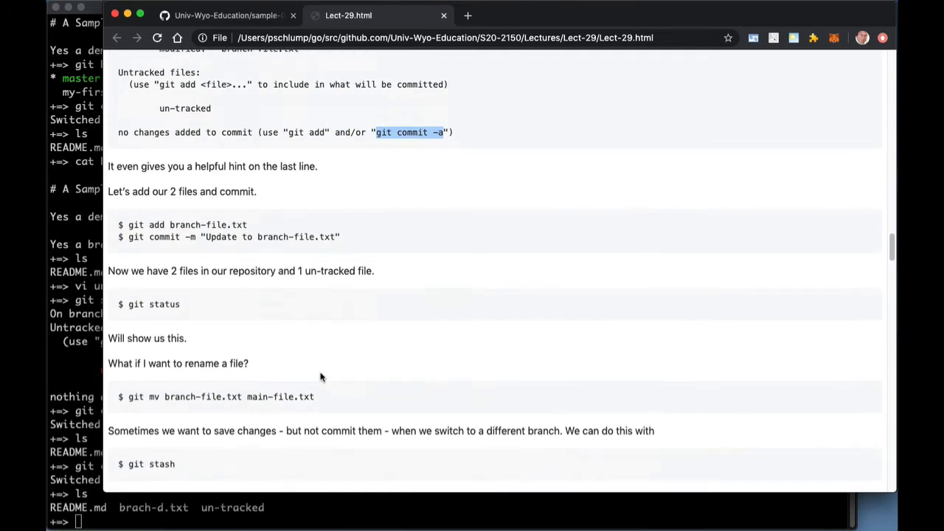
pyautogui.scroll(-3)
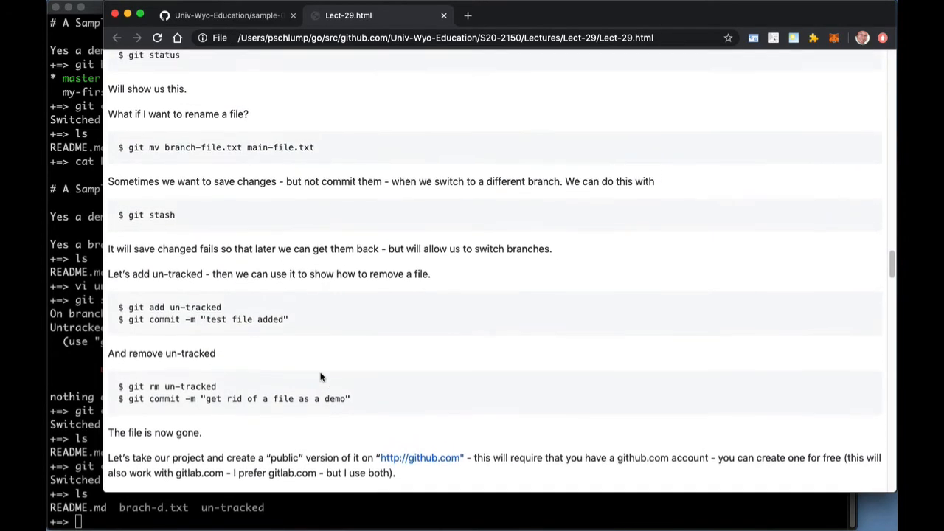
pyautogui.scroll(-3)
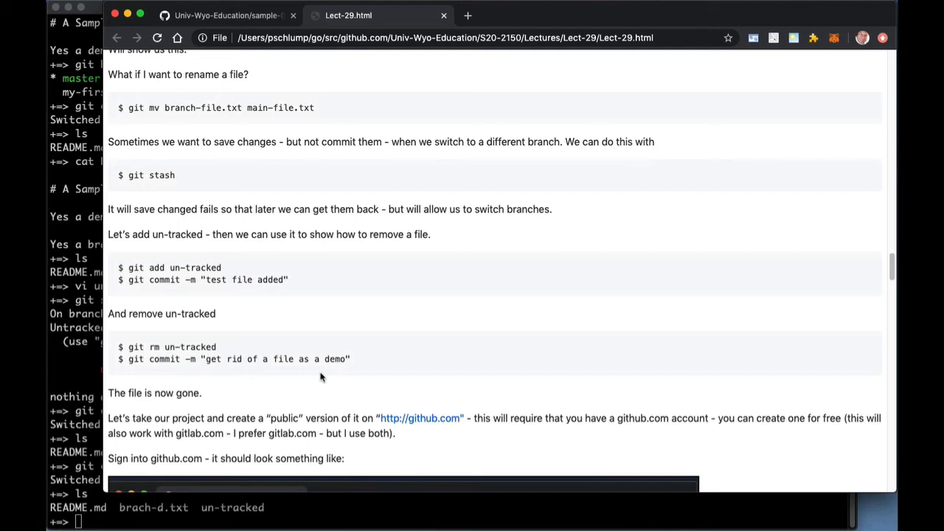
pyautogui.moveTo(382, 369)
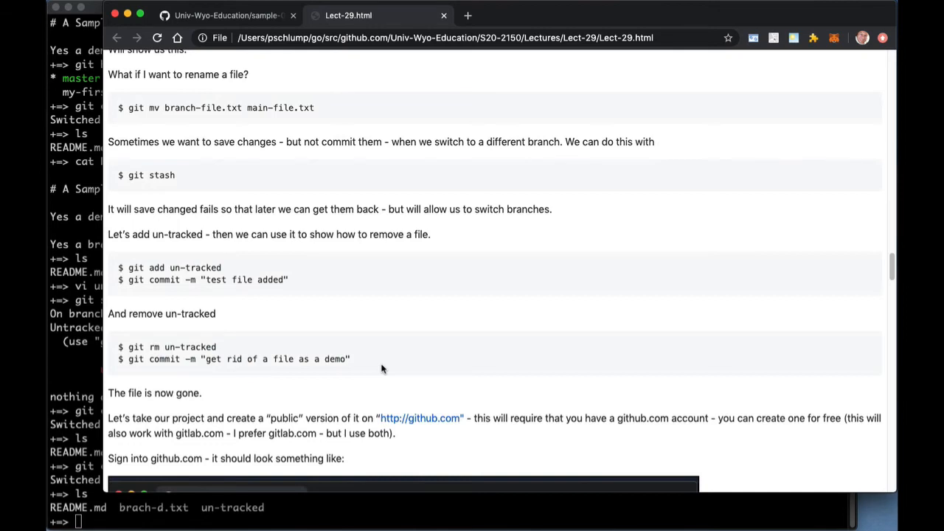
pyautogui.scroll(-3)
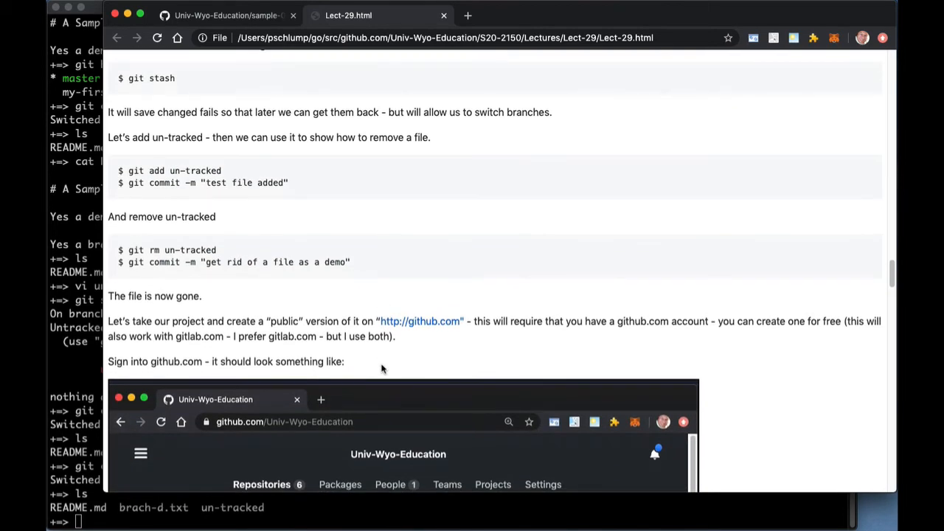
pyautogui.moveTo(411, 273)
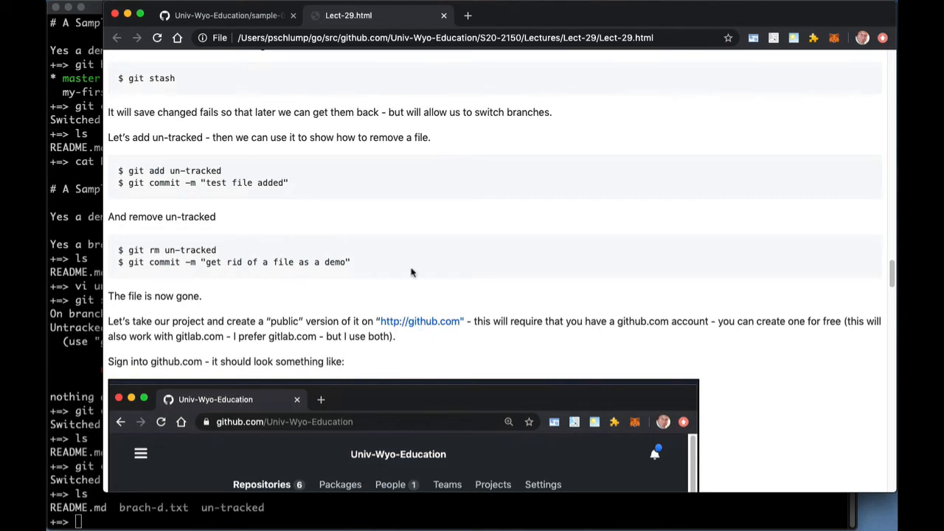
pyautogui.scroll(-3)
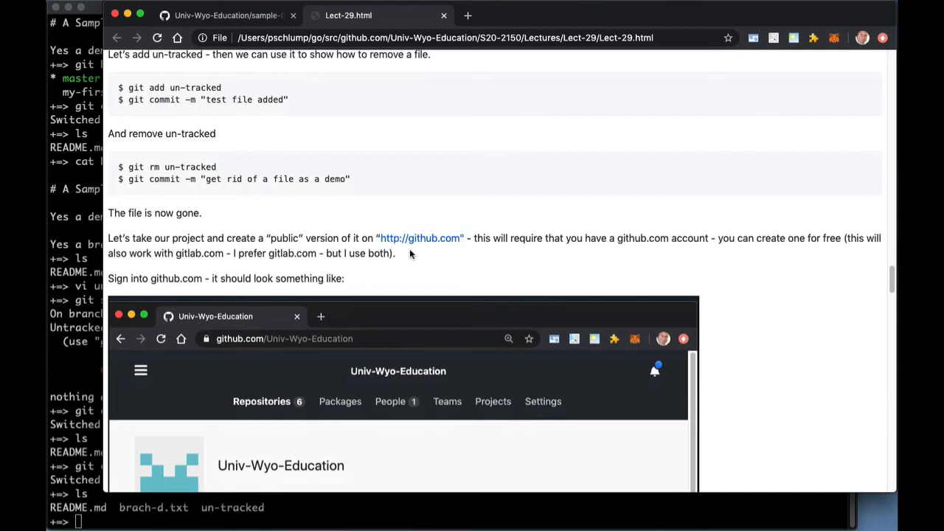
# Step: Scroll the notes to the GitHub organization page screenshot with the 'click New' instruction
pyautogui.scroll(-3)
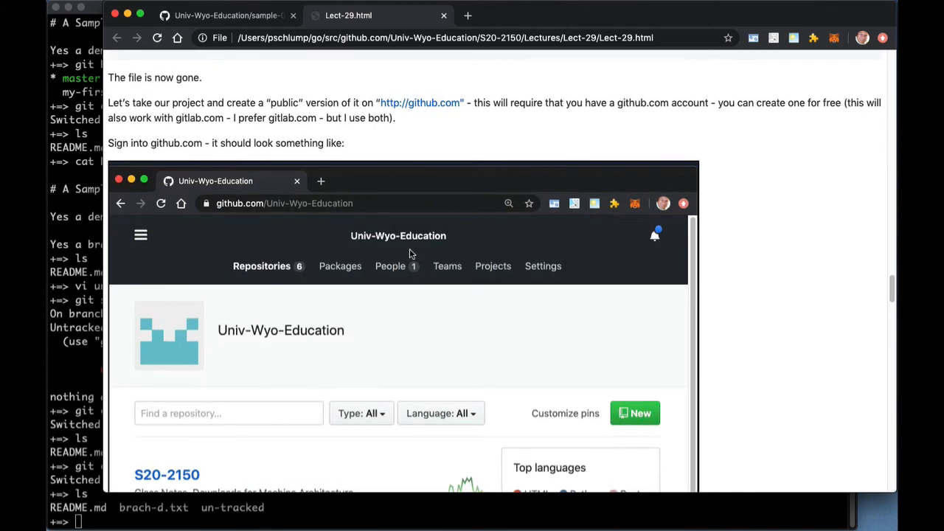
pyautogui.moveTo(794, 226)
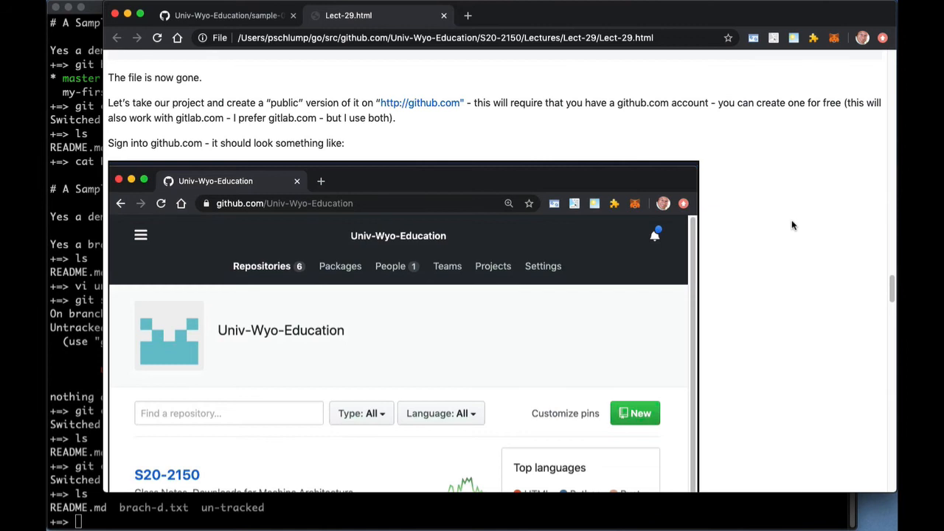
pyautogui.scroll(-3)
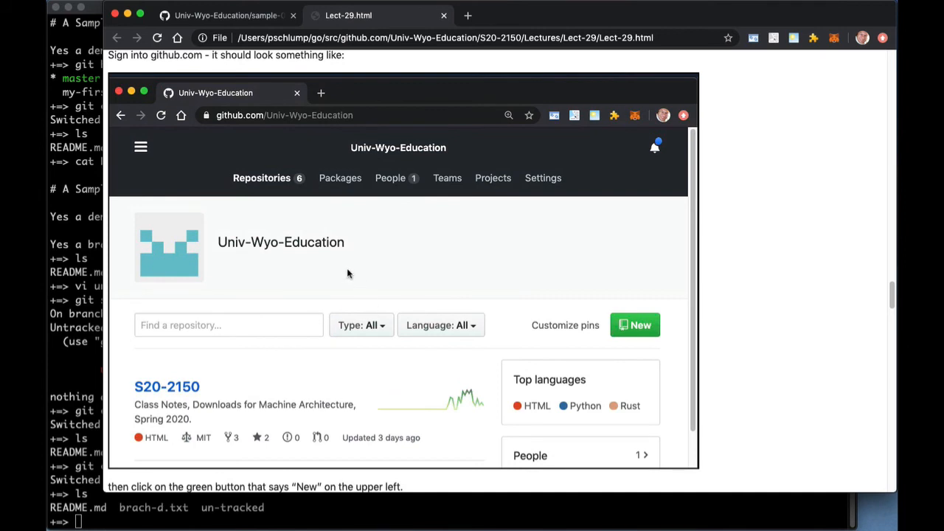
pyautogui.moveTo(368, 160)
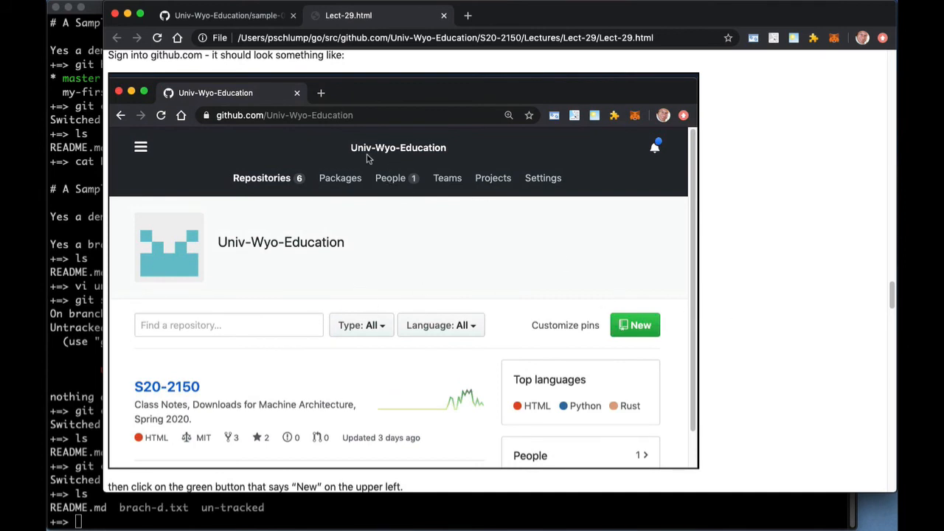
pyautogui.moveTo(657, 317)
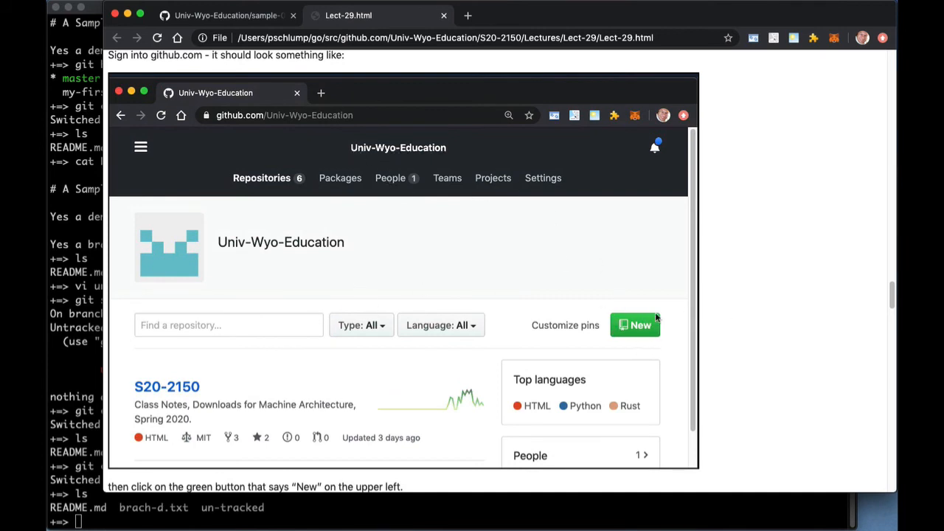
pyautogui.moveTo(616, 342)
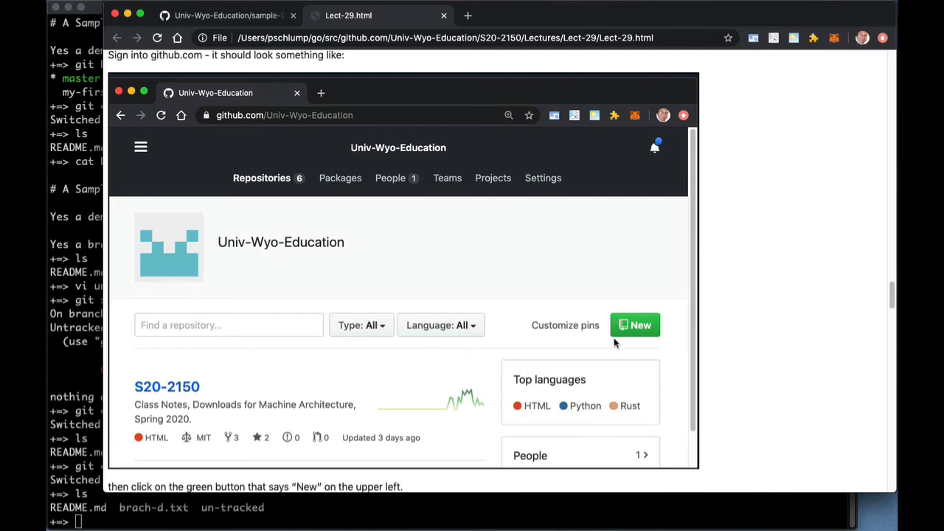
# Step: Scroll past the 'Create a new repository' form for sample-01 to the instructions-page caption
pyautogui.scroll(-3)
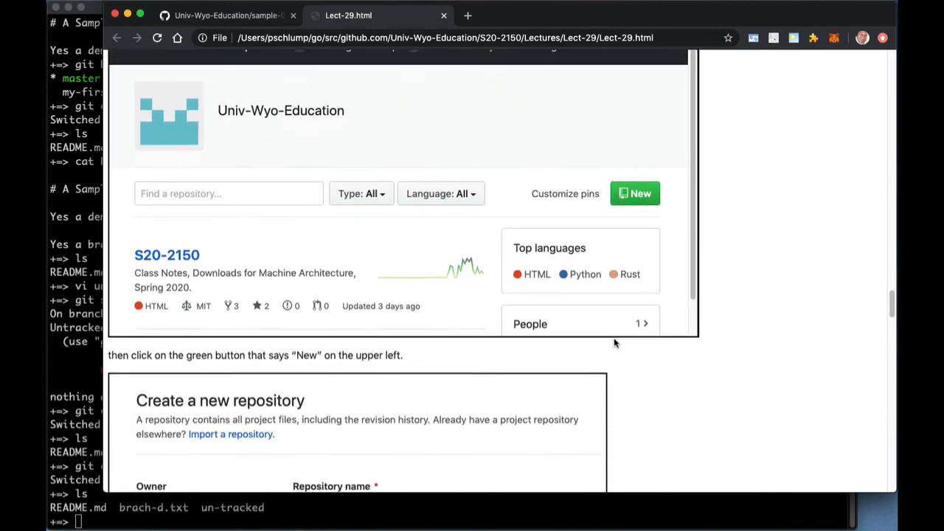
pyautogui.scroll(-3)
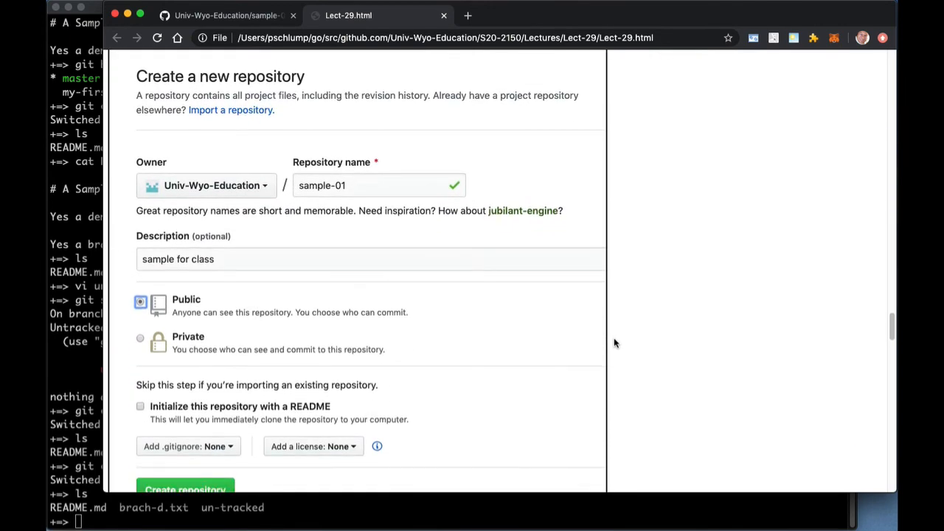
pyautogui.moveTo(296, 181)
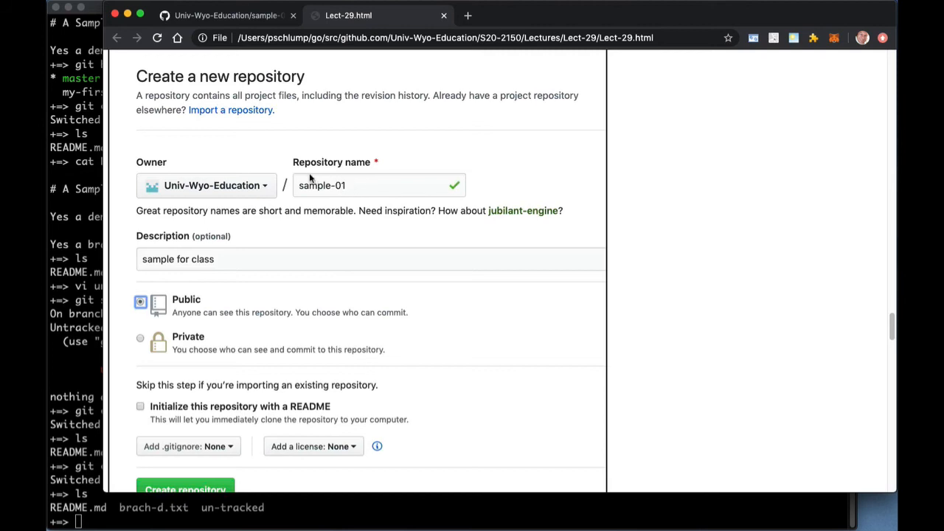
pyautogui.moveTo(142, 277)
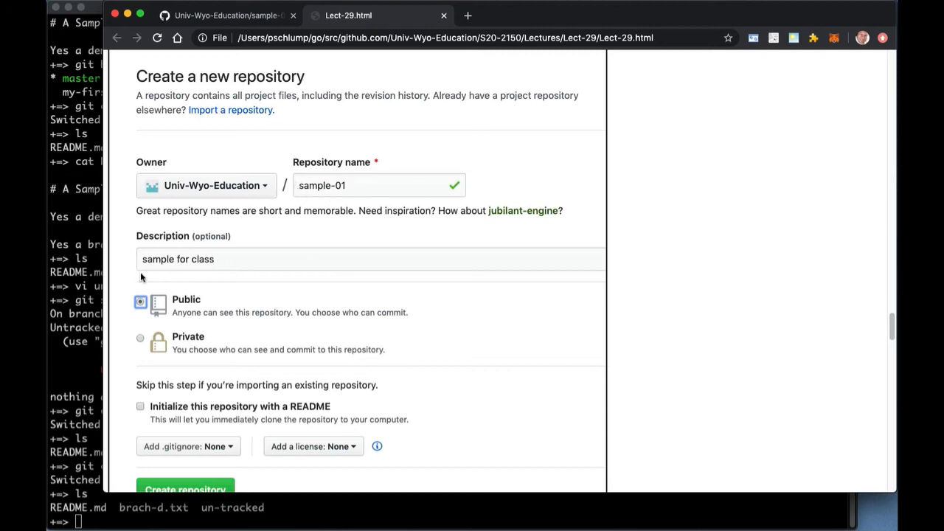
pyautogui.moveTo(189, 359)
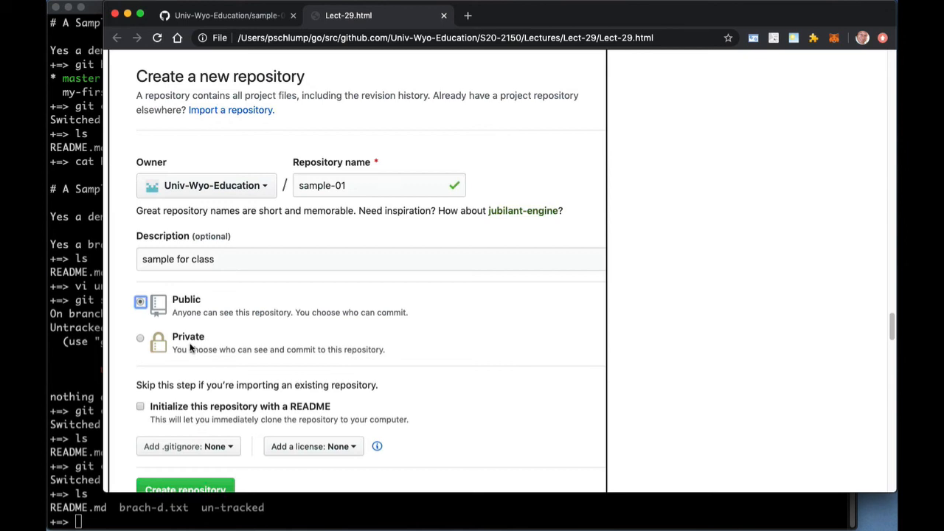
pyautogui.moveTo(184, 416)
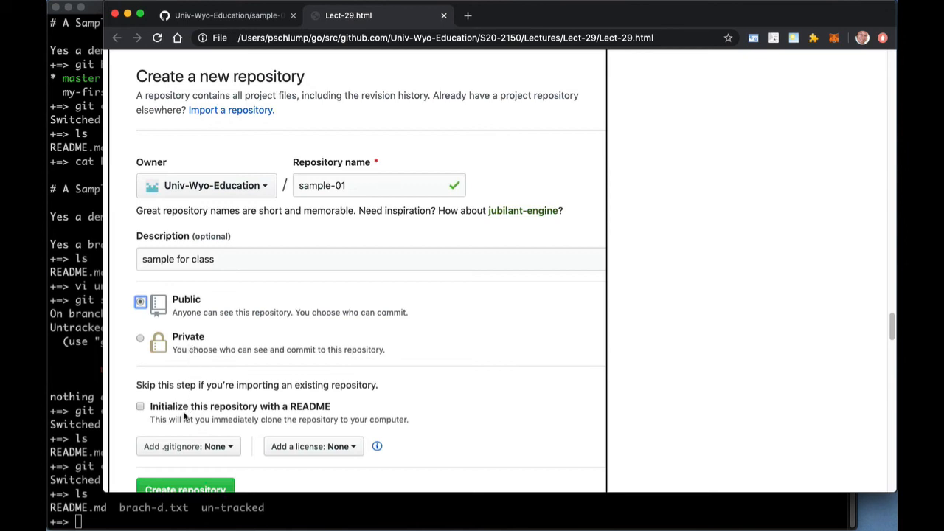
pyautogui.moveTo(240, 458)
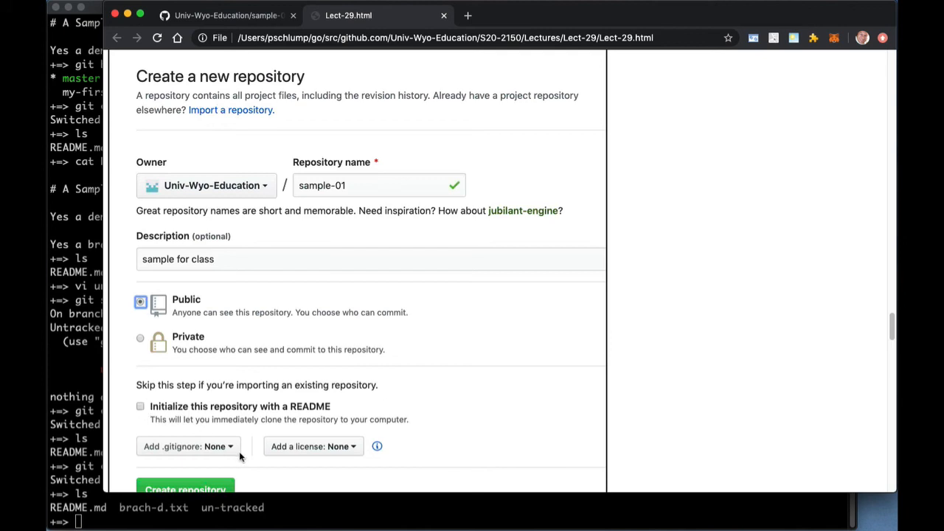
pyautogui.moveTo(420, 413)
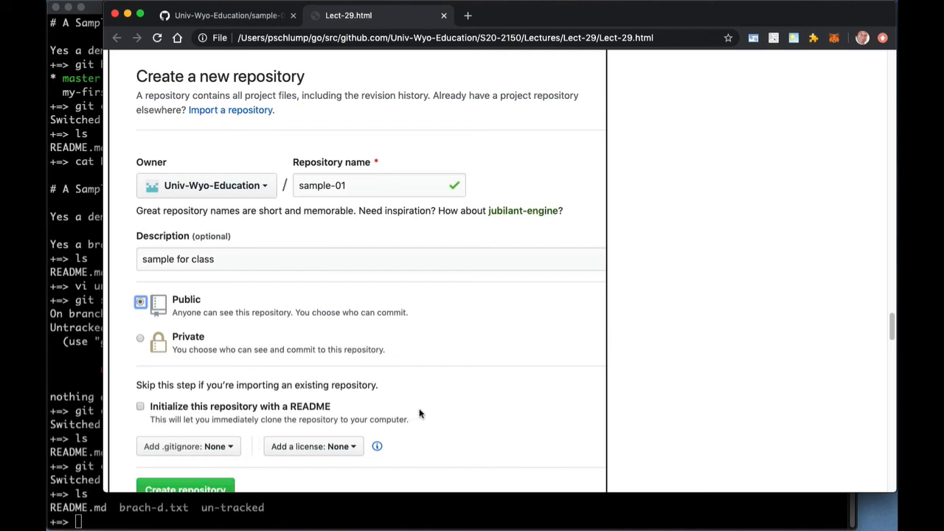
pyautogui.moveTo(455, 393)
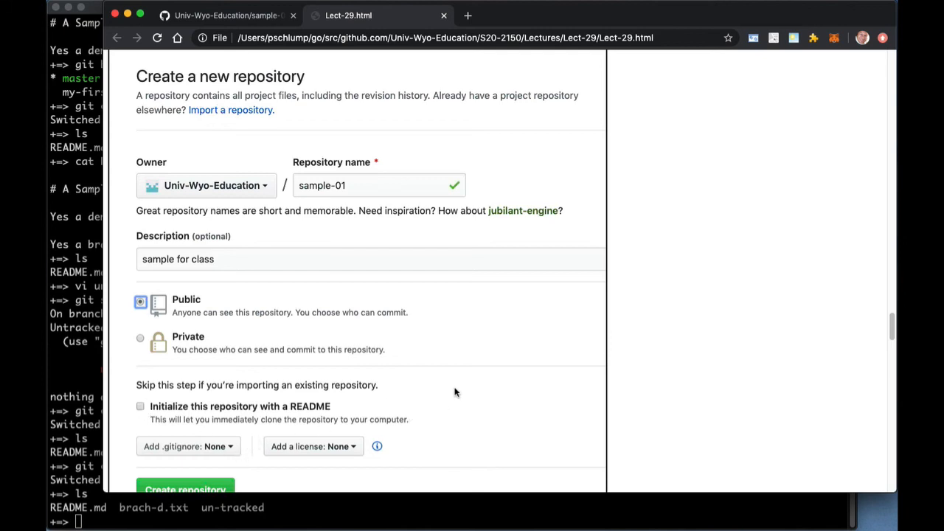
pyautogui.scroll(-3)
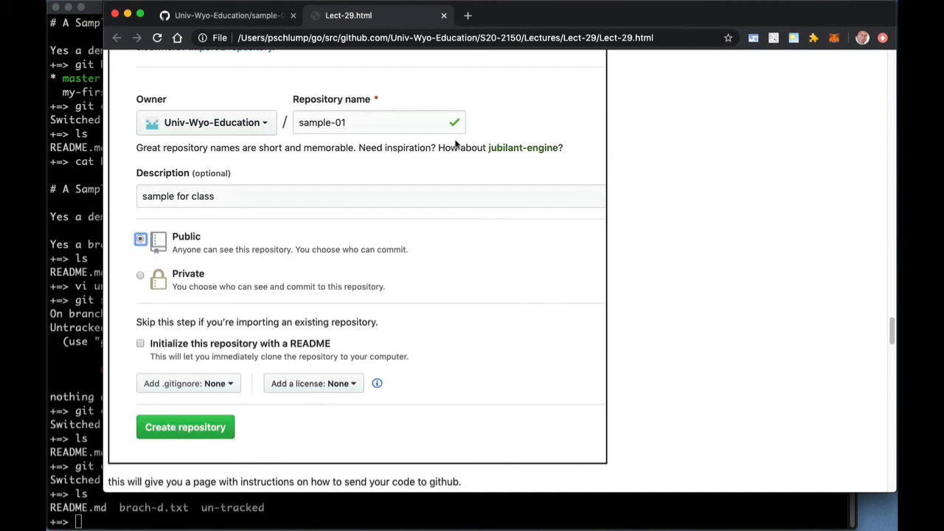
pyautogui.moveTo(306, 121)
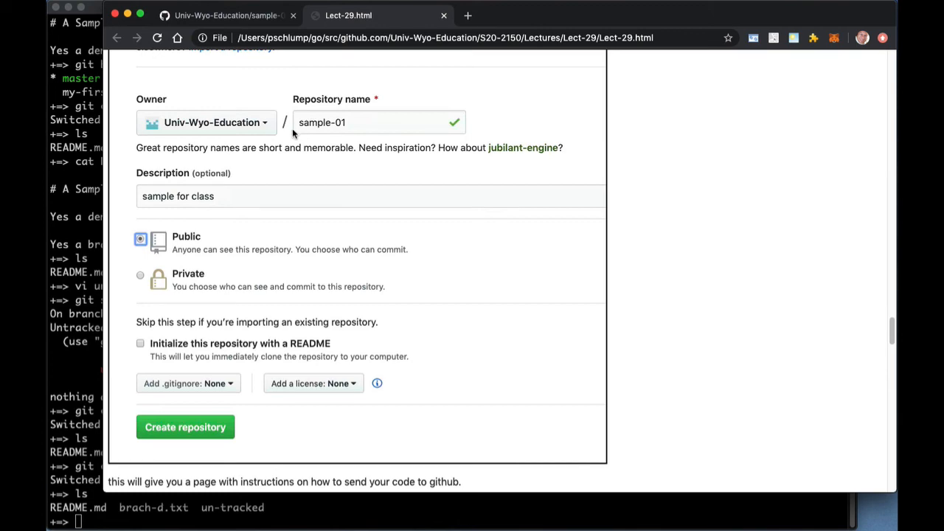
pyautogui.scroll(-3)
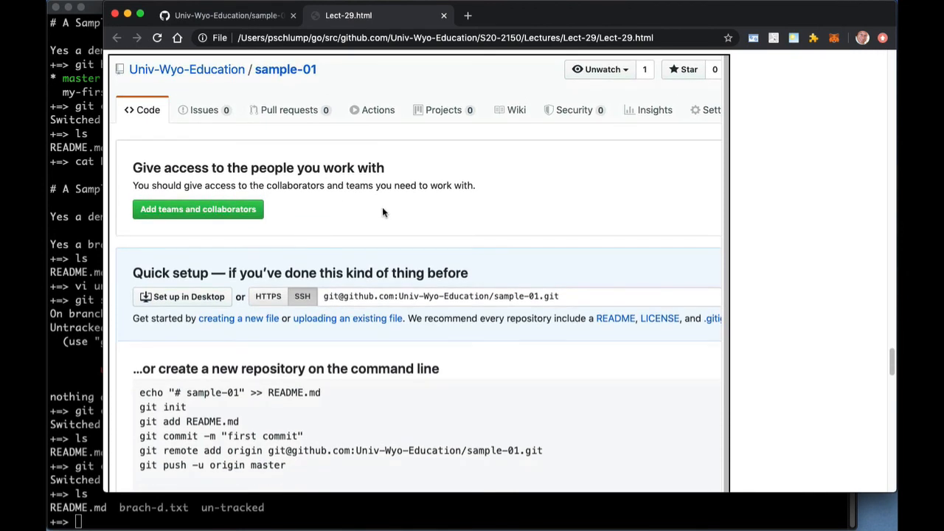
pyautogui.moveTo(808, 171)
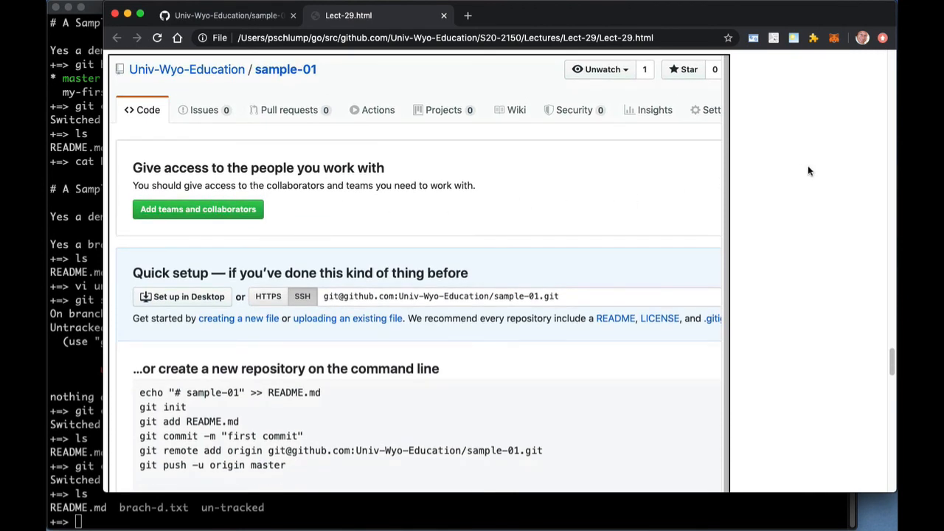
pyautogui.moveTo(273, 301)
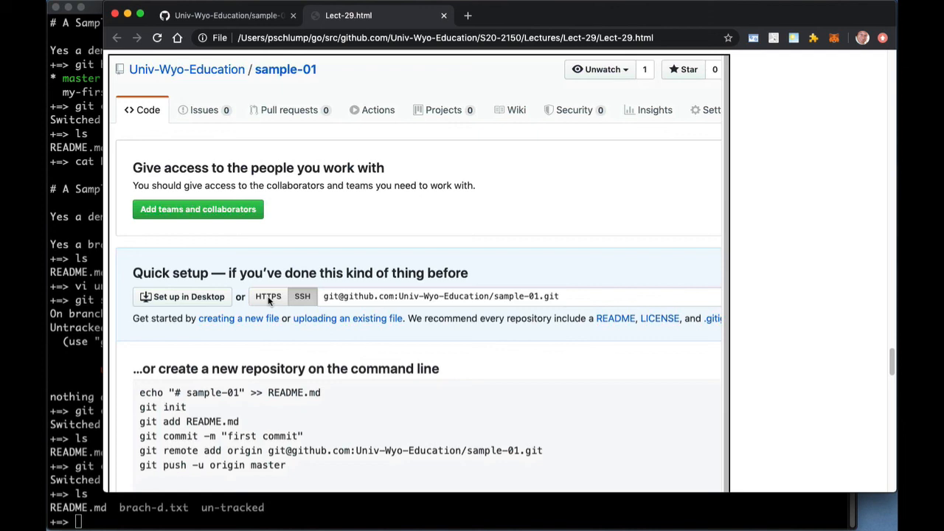
pyautogui.moveTo(276, 287)
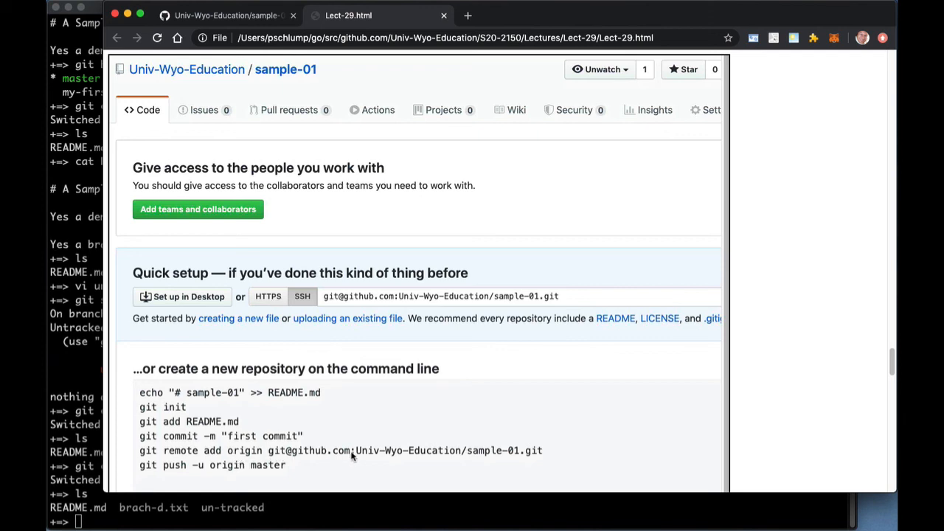
pyautogui.moveTo(268, 453)
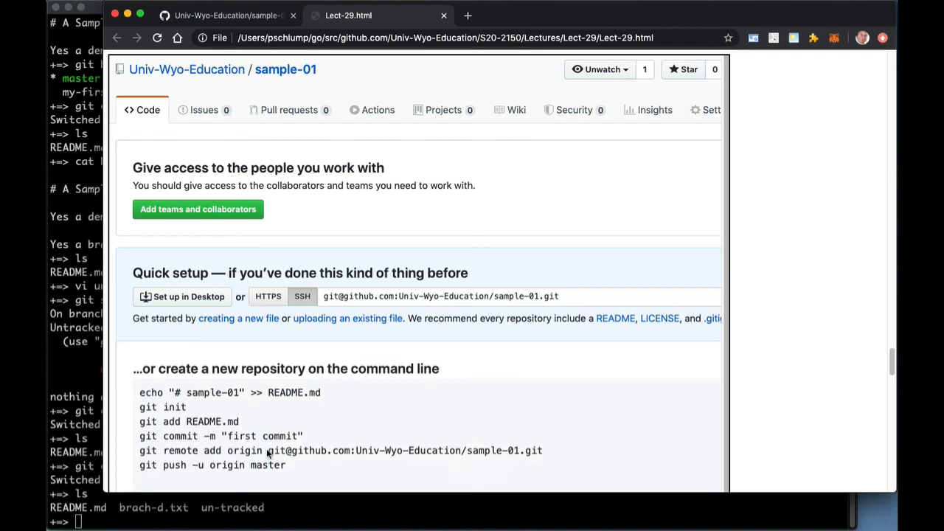
pyautogui.moveTo(539, 457)
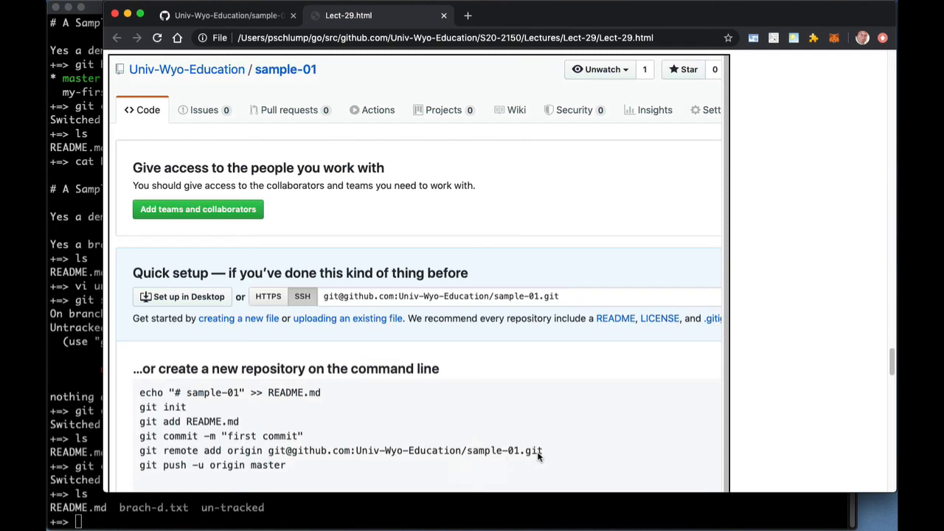
pyautogui.moveTo(472, 428)
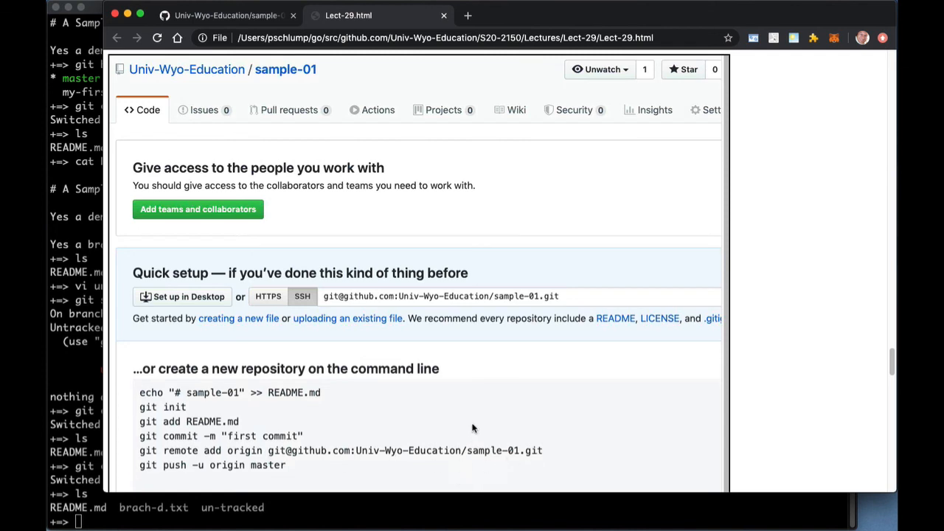
pyautogui.moveTo(470, 427)
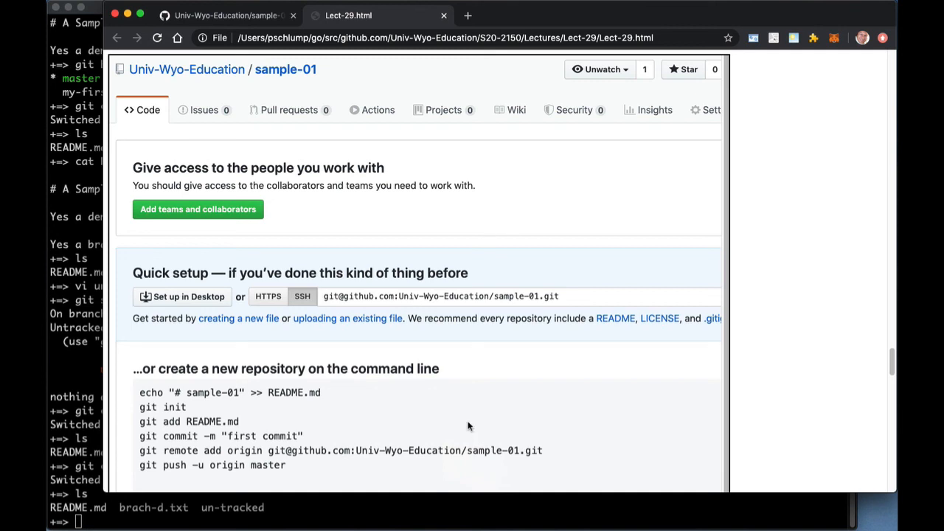
# Step: Scroll to the sample-01 Quick setup screenshot with its command-line instructions
pyautogui.scroll(-3)
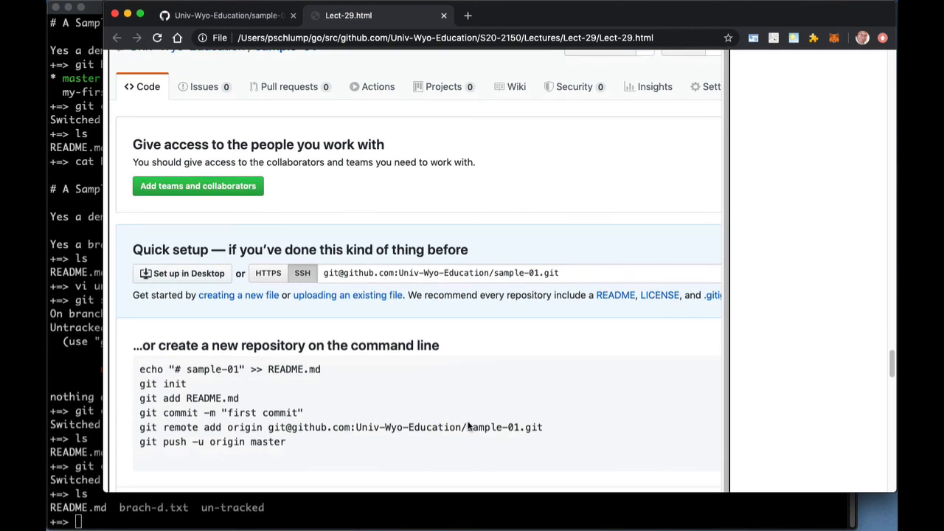
# Step: Scroll to the 'push an existing repository' commands: git remote add origin and git push -u origin master
pyautogui.scroll(-3)
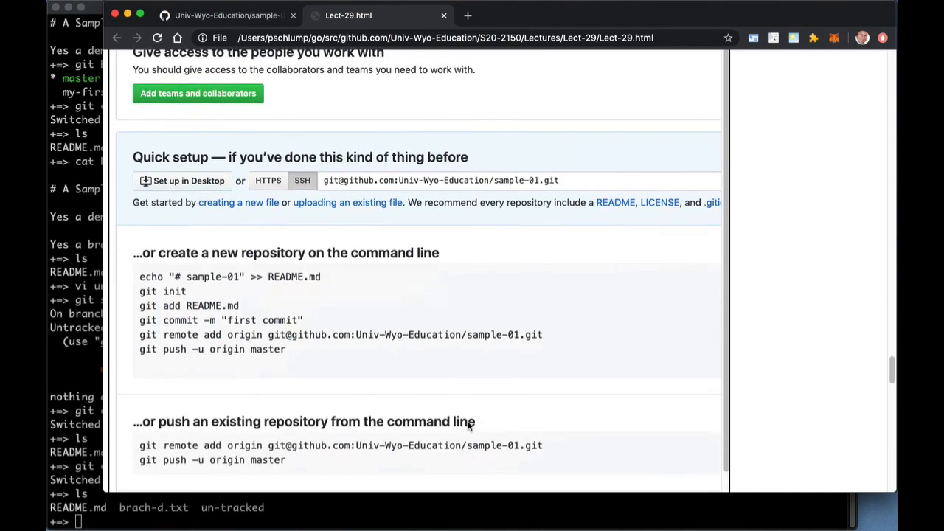
pyautogui.scroll(-3)
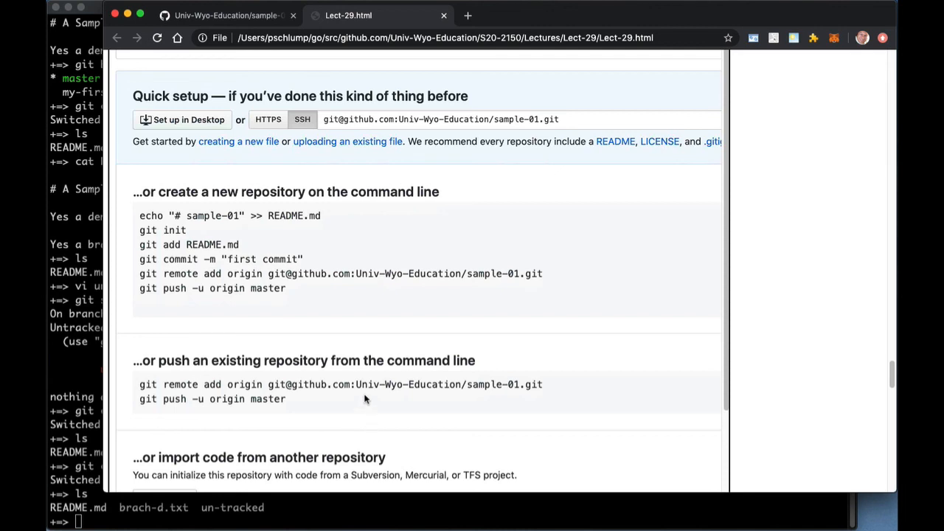
pyautogui.moveTo(148, 387)
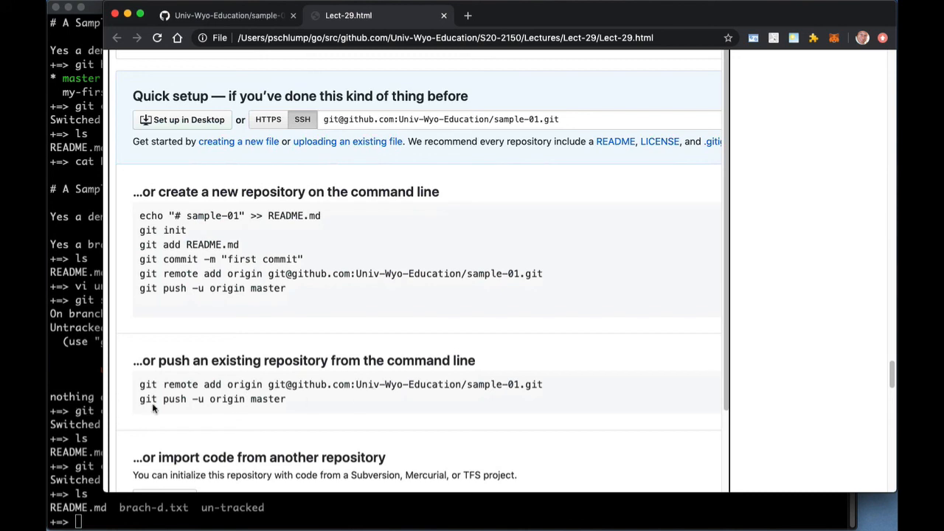
pyautogui.moveTo(281, 407)
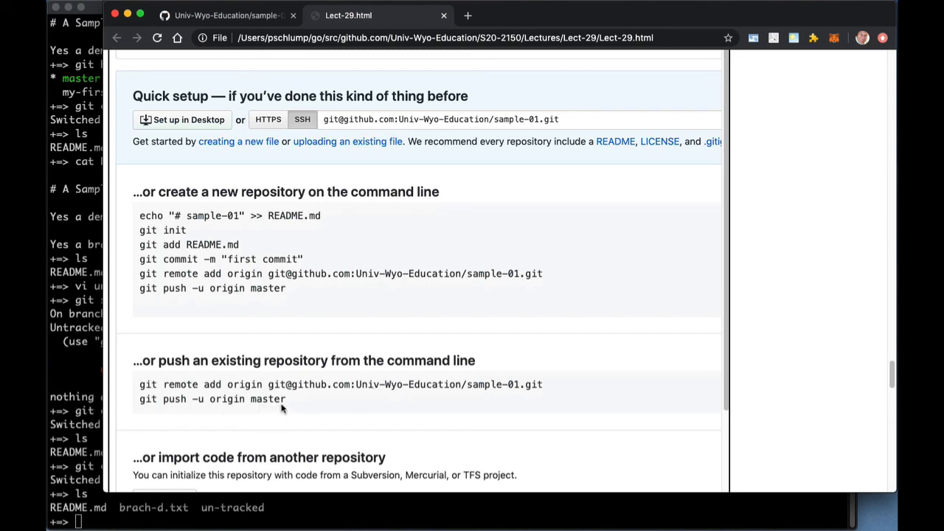
pyautogui.moveTo(83, 366)
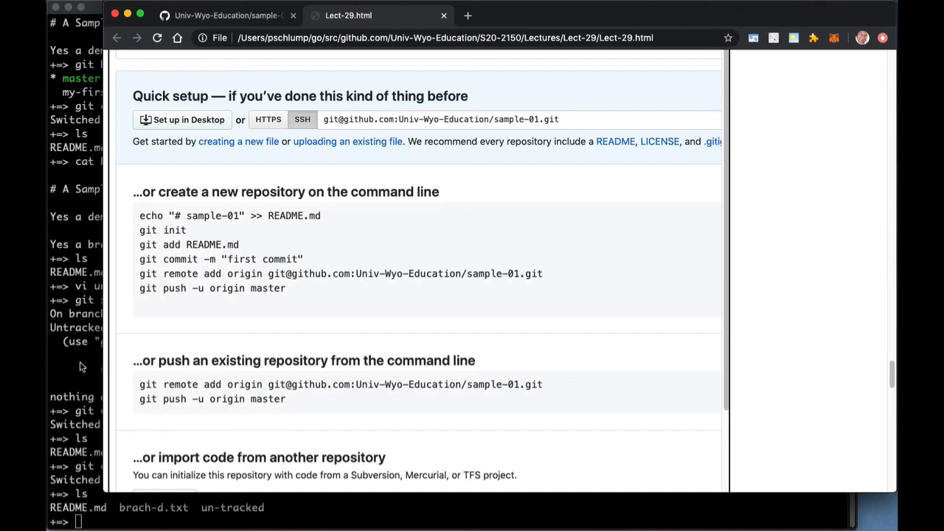
pyautogui.moveTo(86, 375)
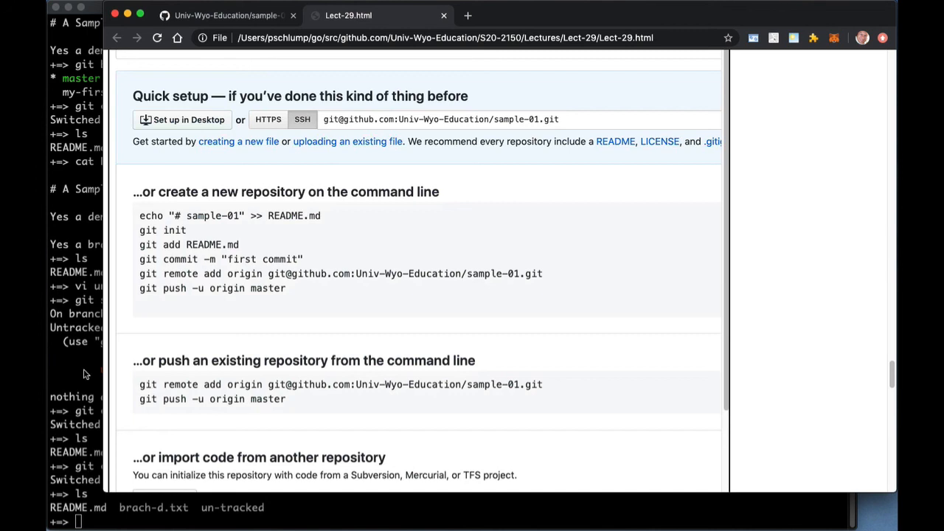
pyautogui.moveTo(86, 380)
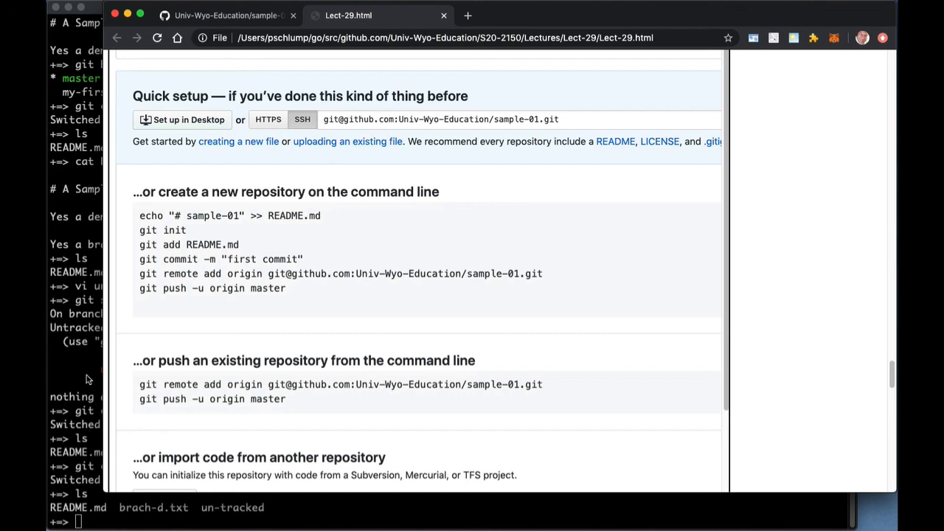